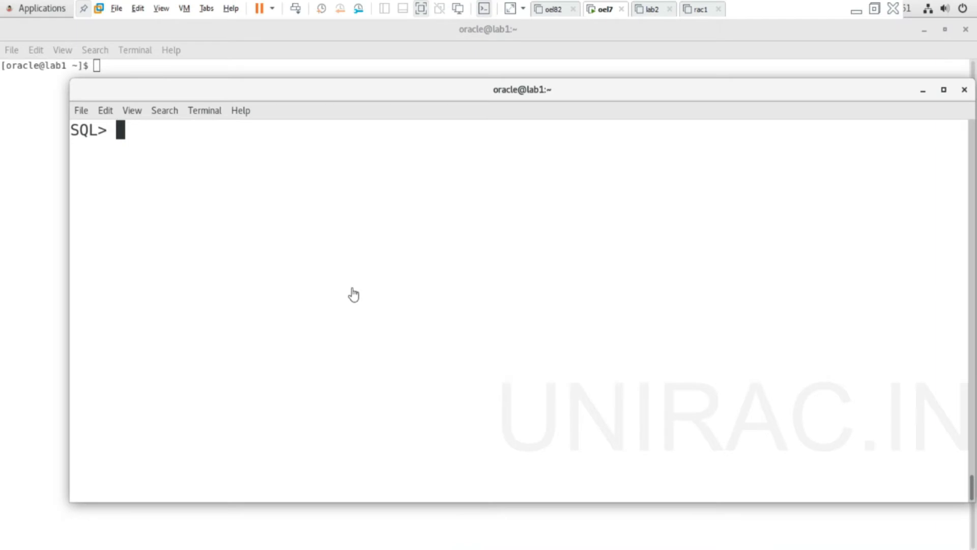
mouse_move(356, 287)
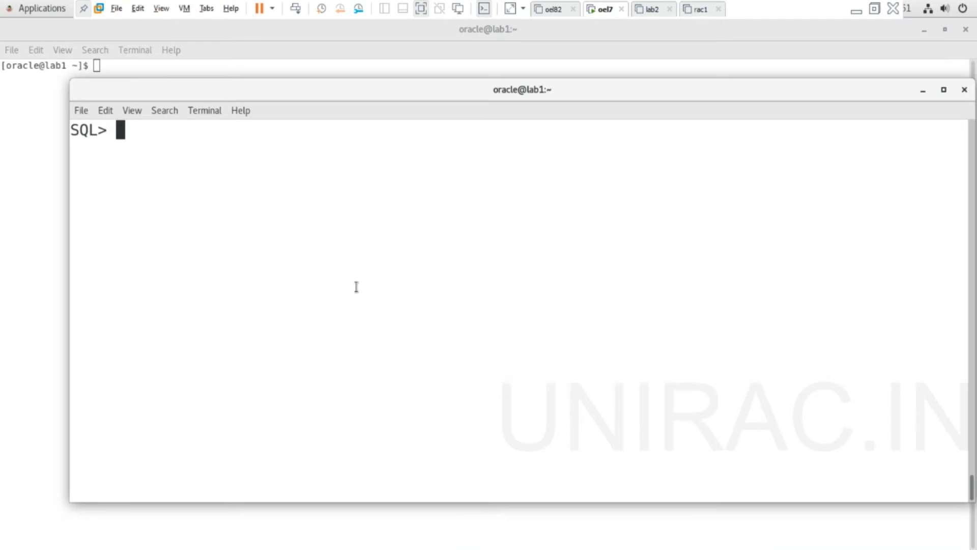
Connect to the database as SYSDBA
text(connec)
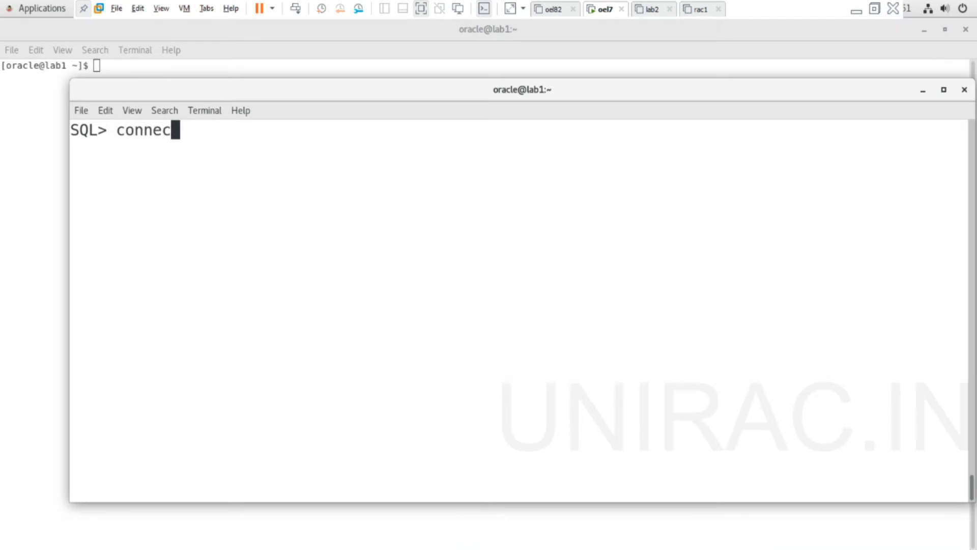
text(/as sysdba)
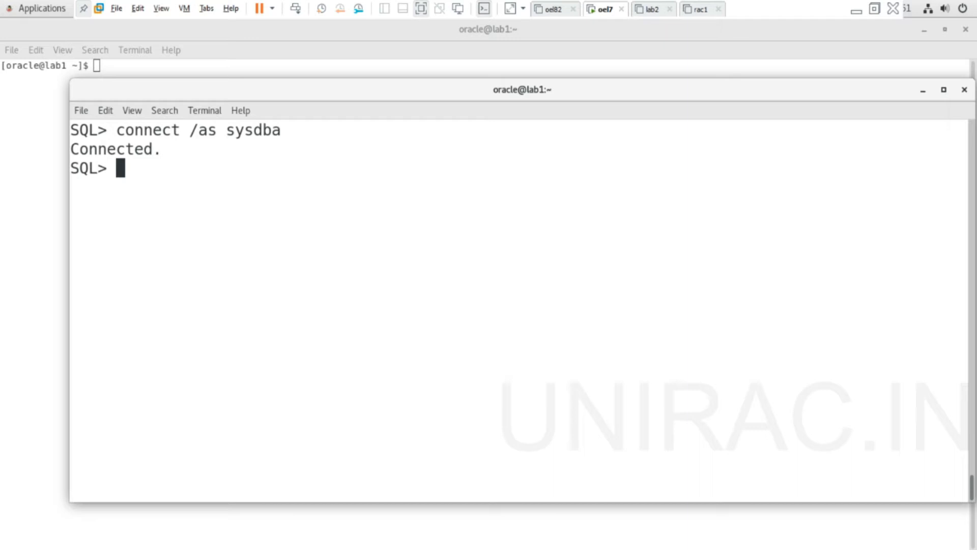
Query username and account_status from dba_users, returning 38 mostly locked rows
text(select usernam)
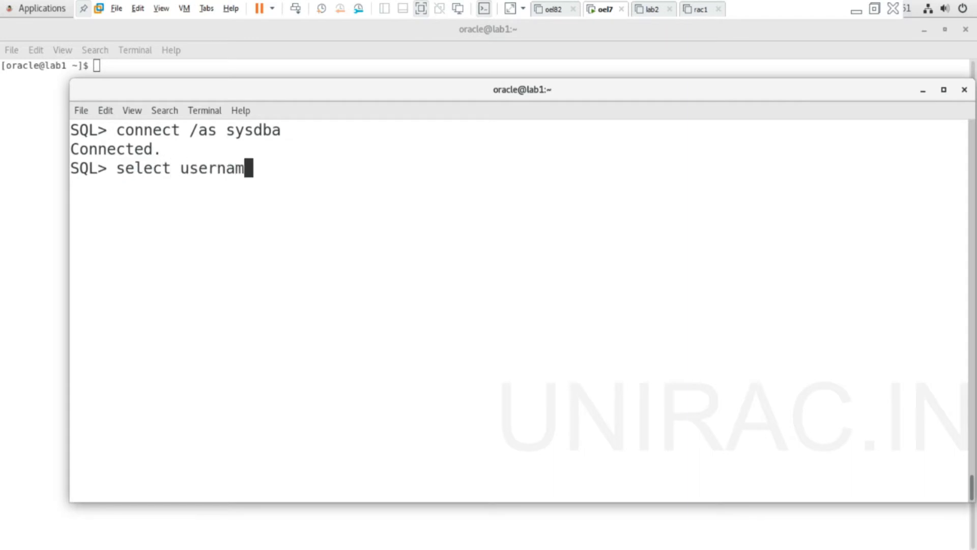
text(e,acco)
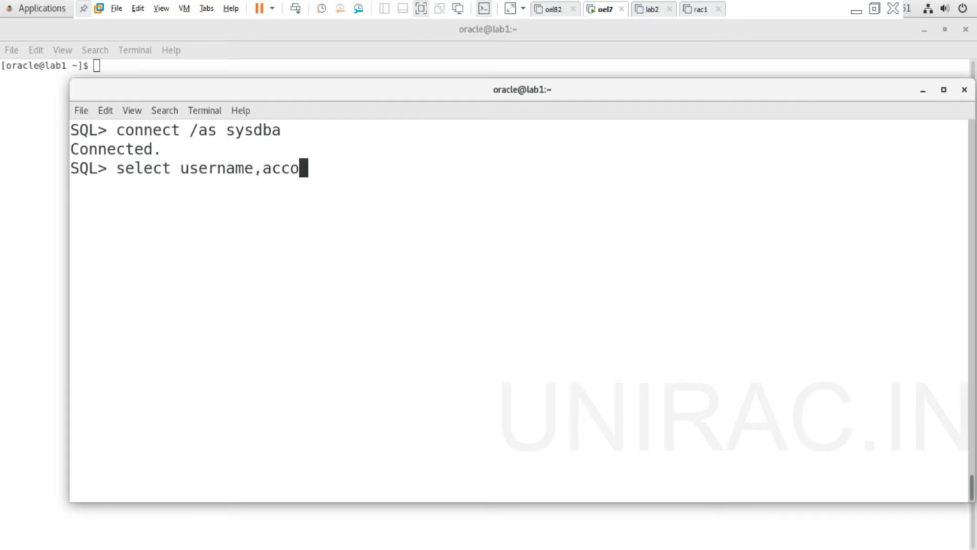
text(unt_status from dba_)
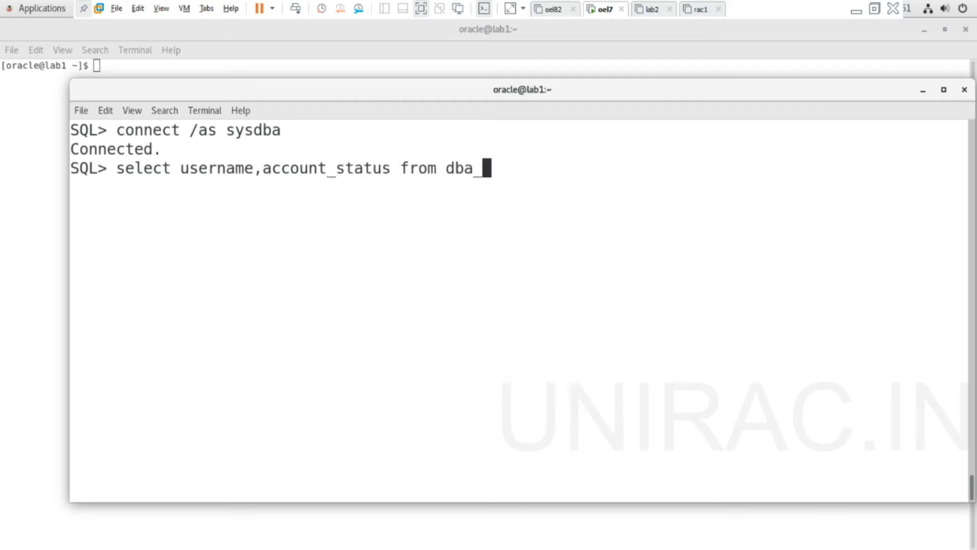
text(user)
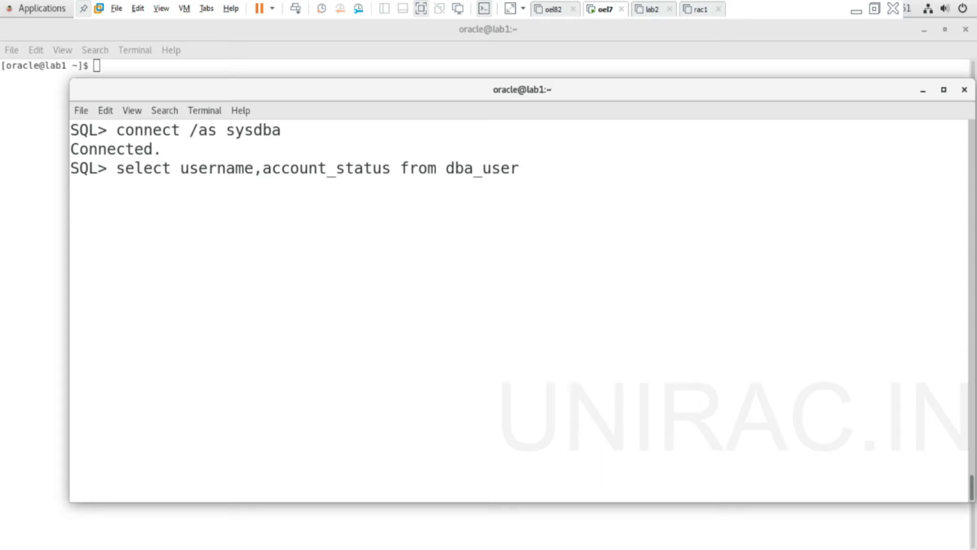
text(s)
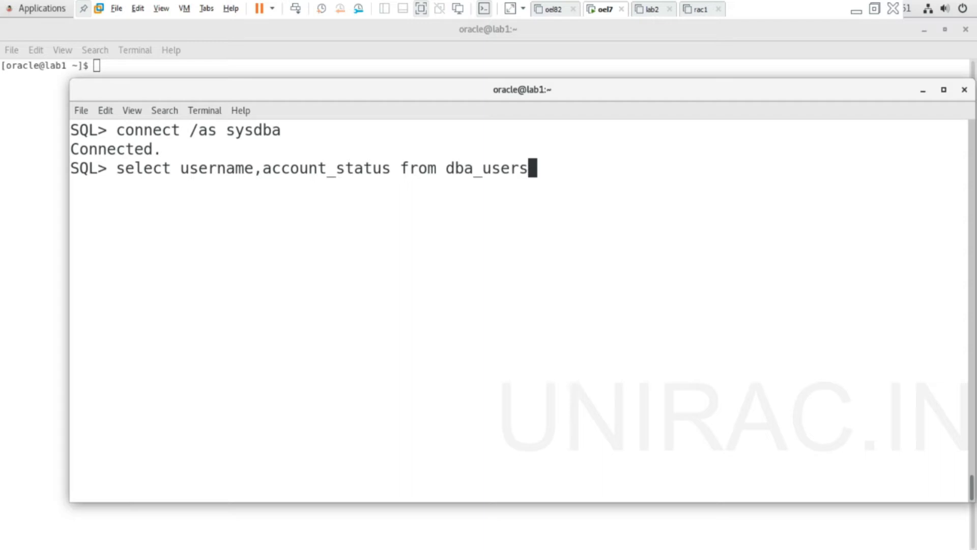
key(Return)
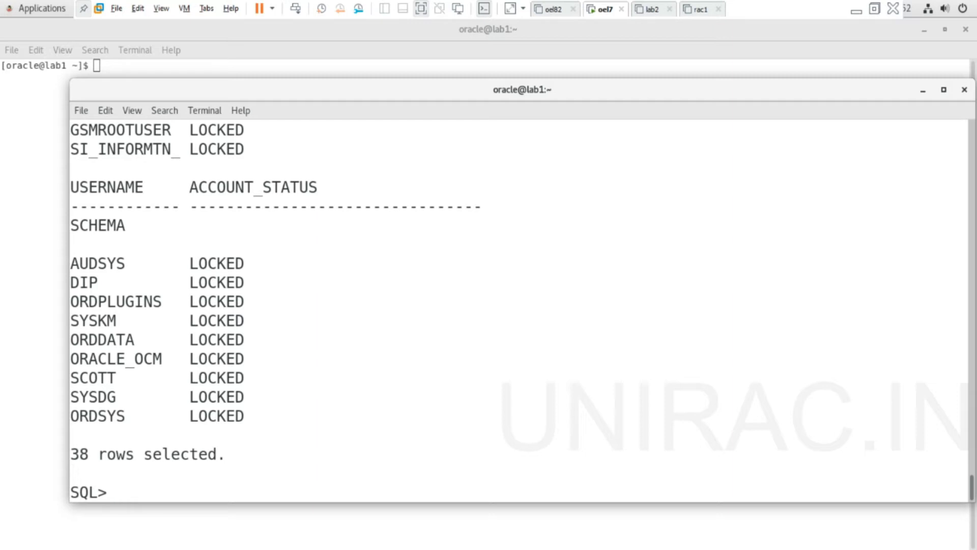
mouse_move(345, 275)
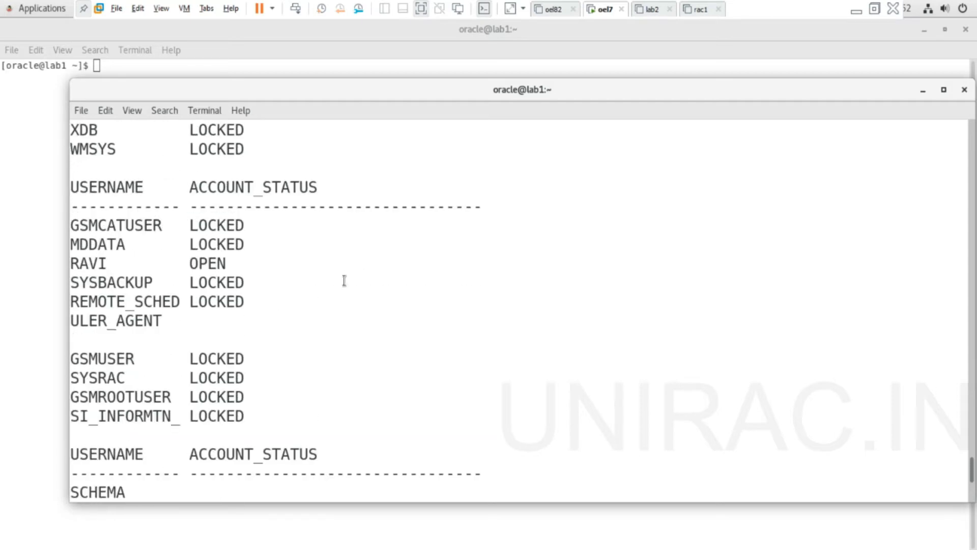
Scroll through the 38 user rows, noting SCOTT LOCKED and SYS/SYSTEM OPEN
scroll(up, 3)
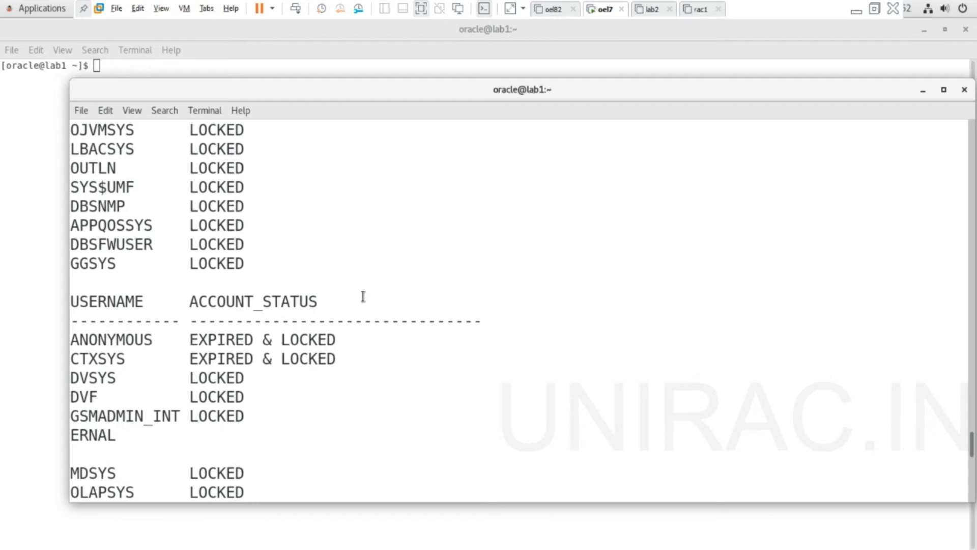
scroll(up, 3)
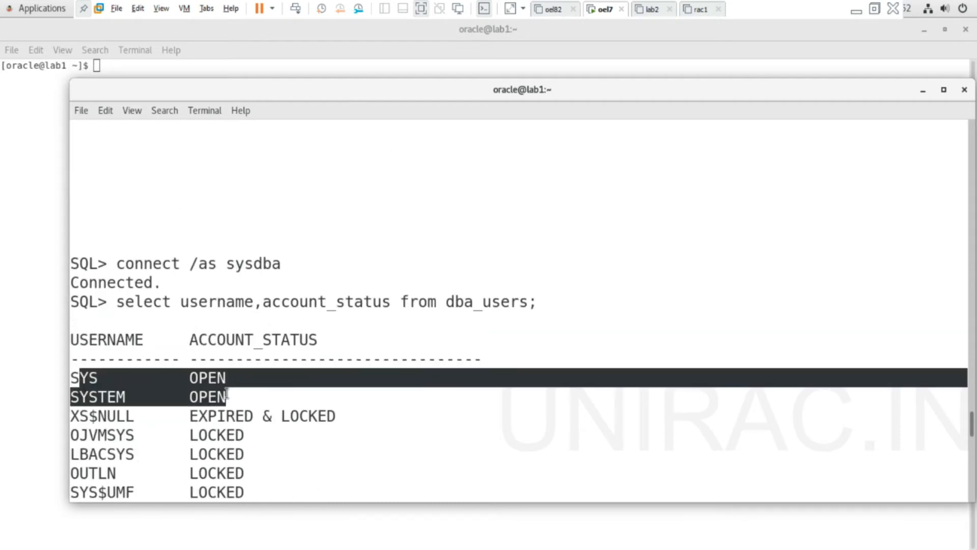
mouse_move(365, 347)
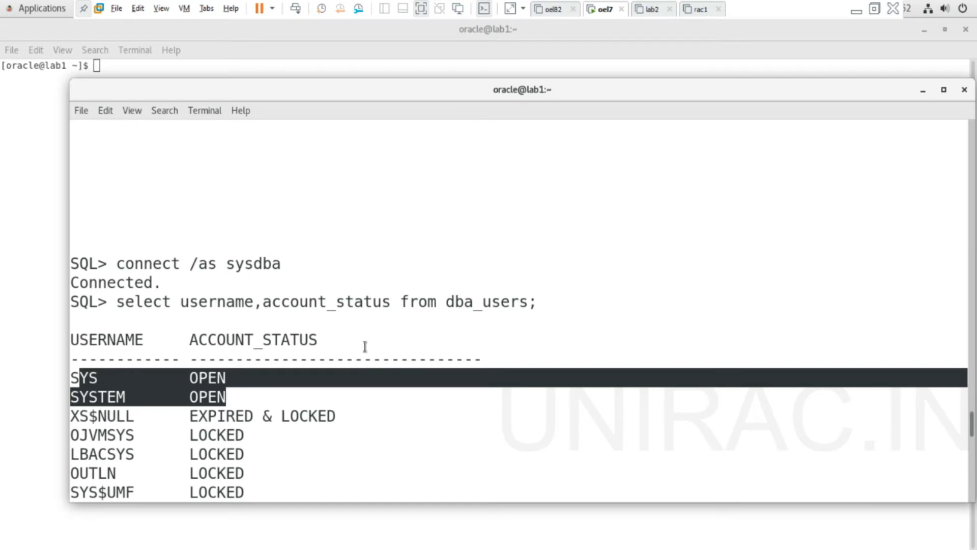
scroll(down, 3)
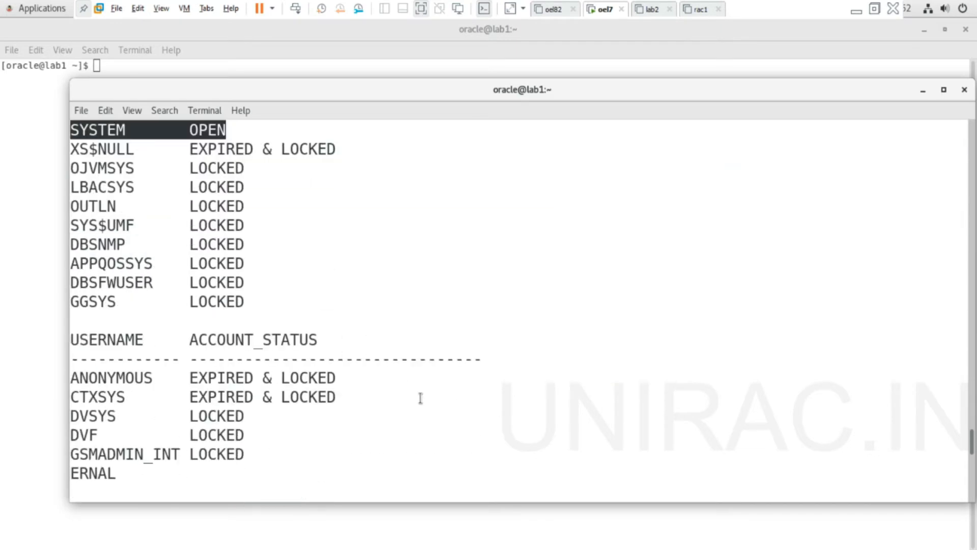
Query dba_users where account_status like 'LOCKED', returning 32 locked accounts including SCOTT
text(sele)
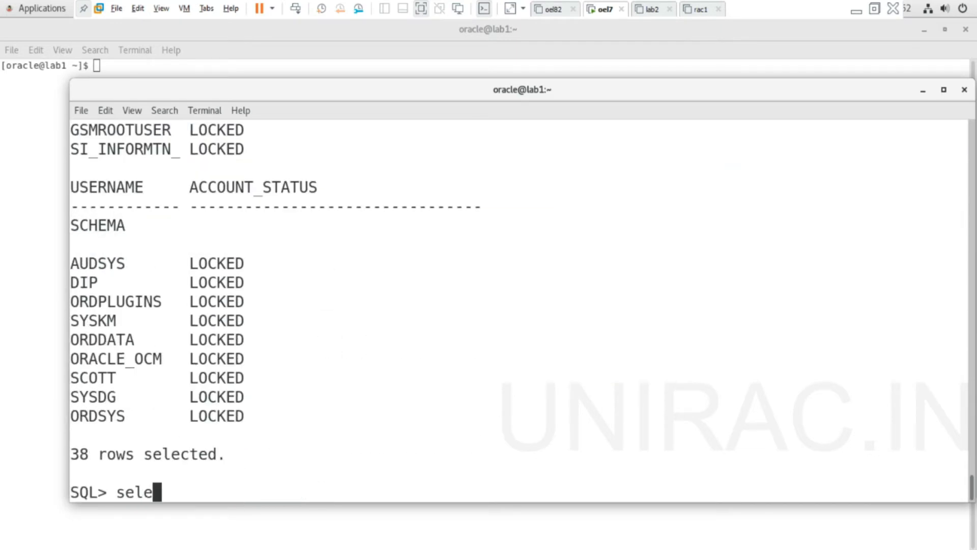
text(ct)
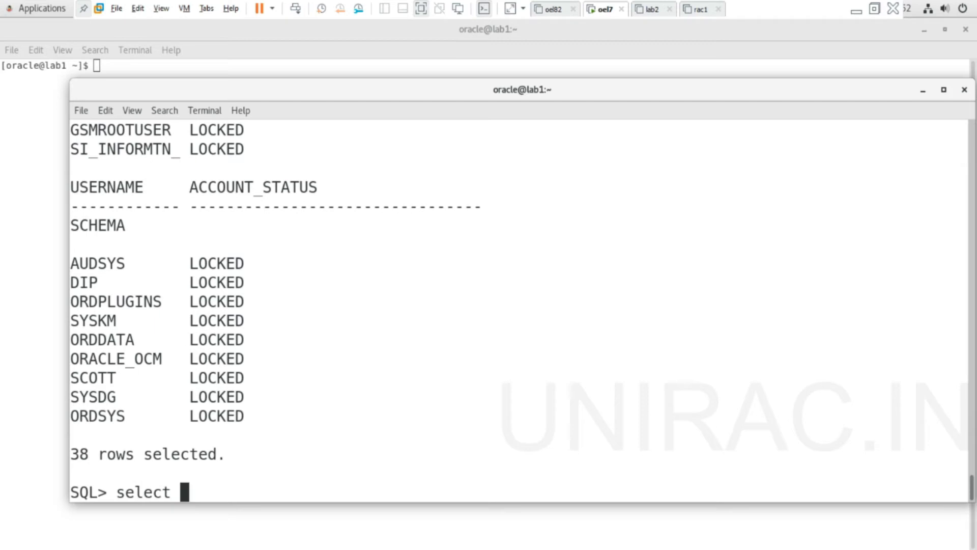
text(username)
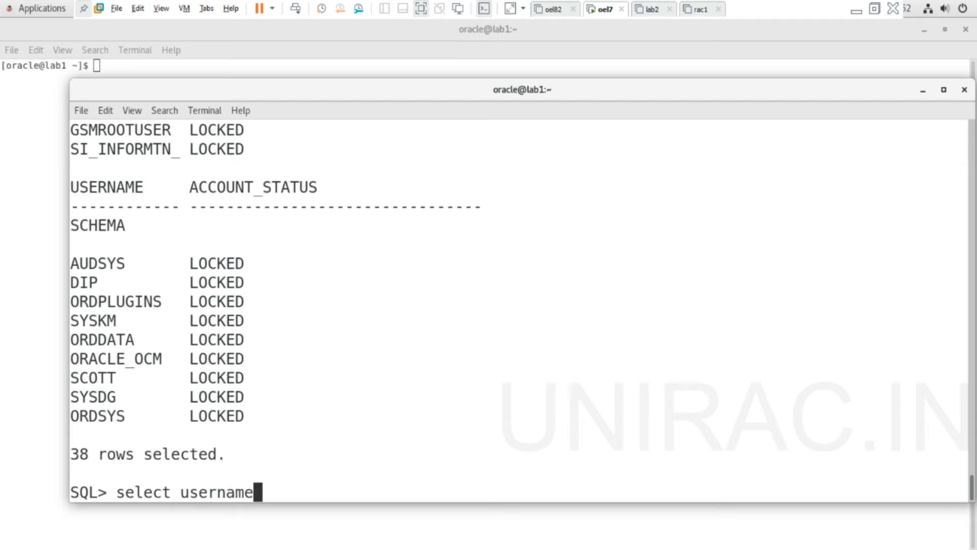
text(,account_)
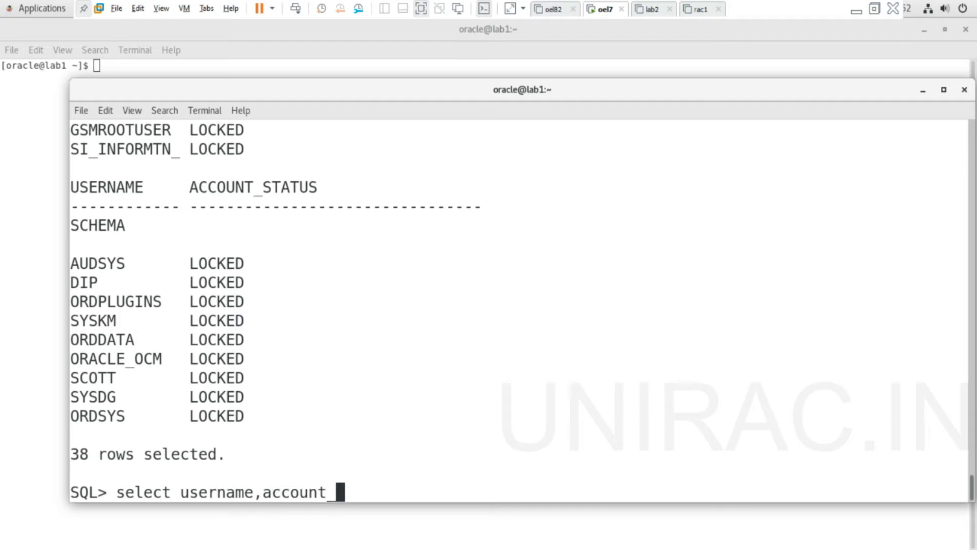
text(status f)
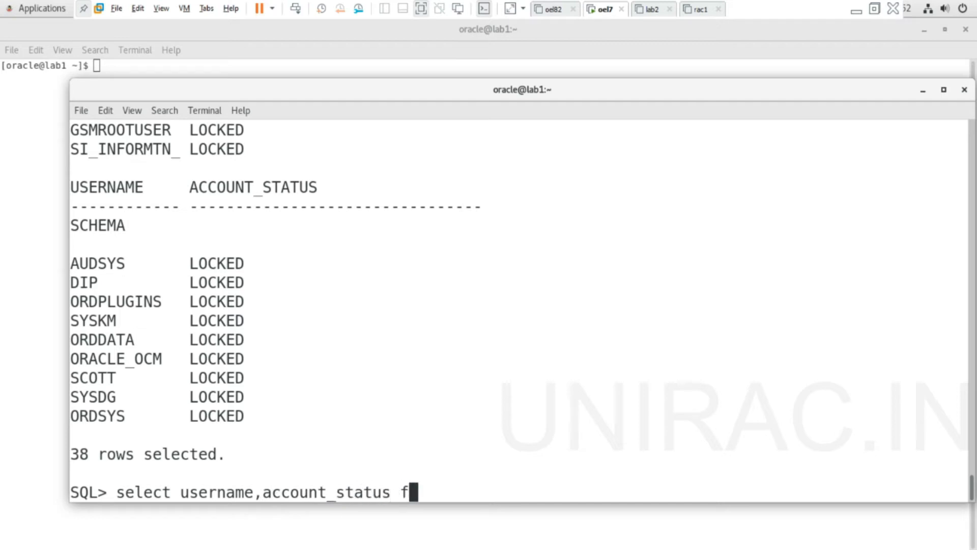
text(rom dba_users wh)
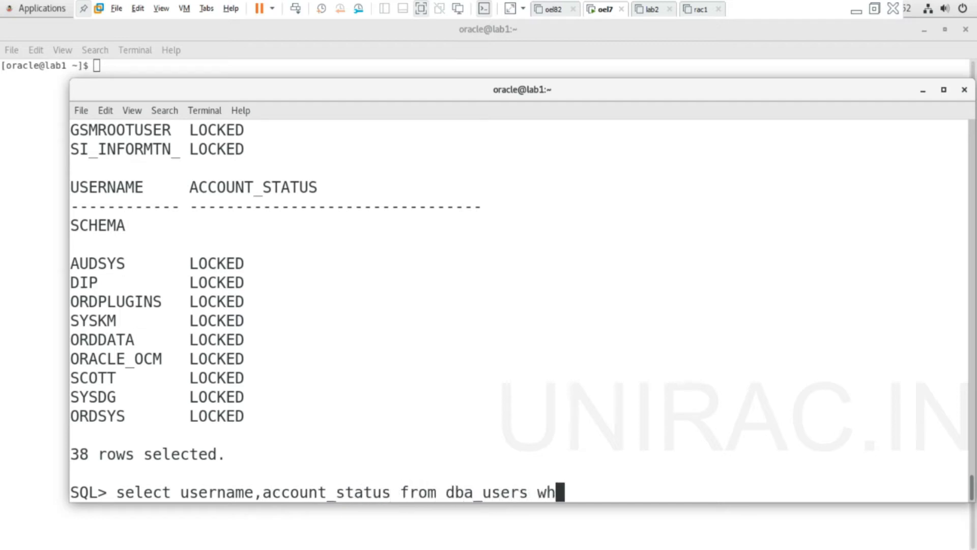
text(ere)
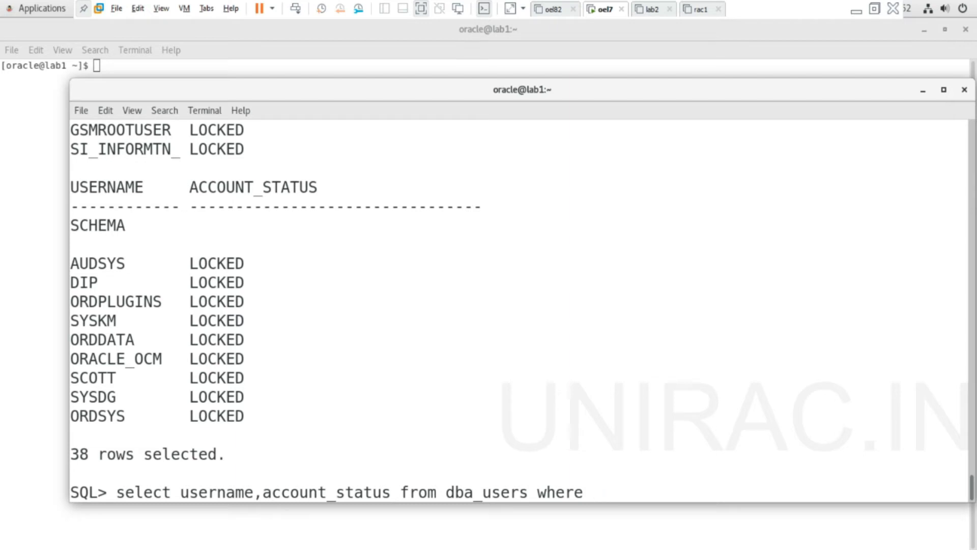
text(account)
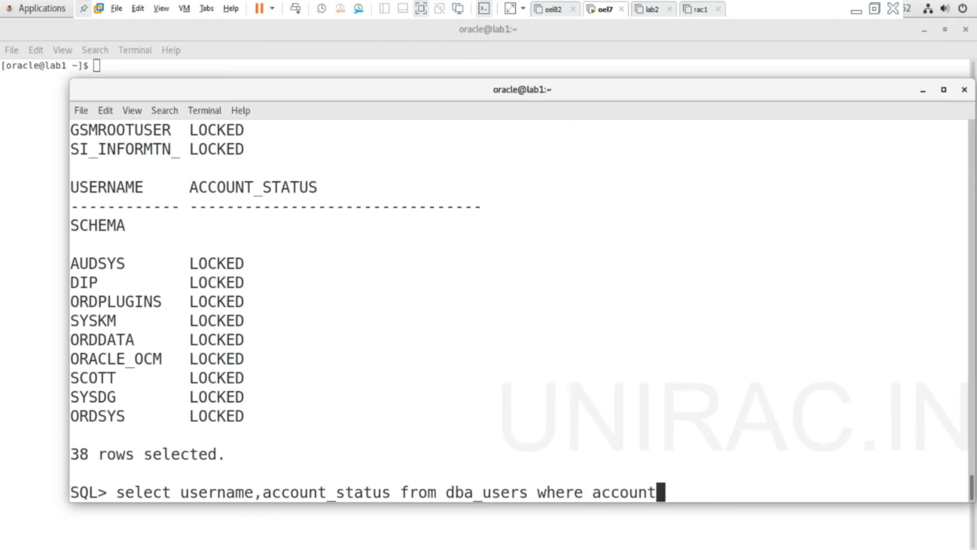
text(_status)
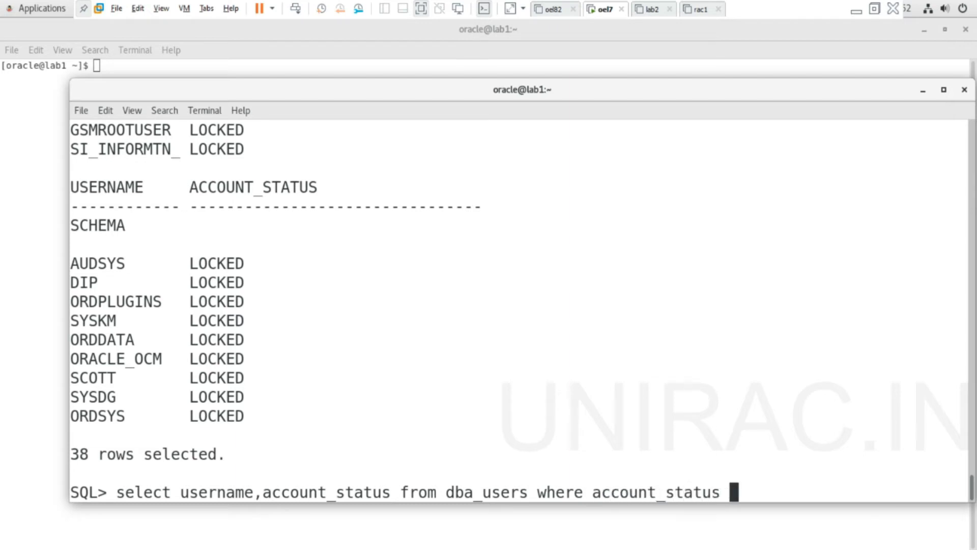
text(like ')
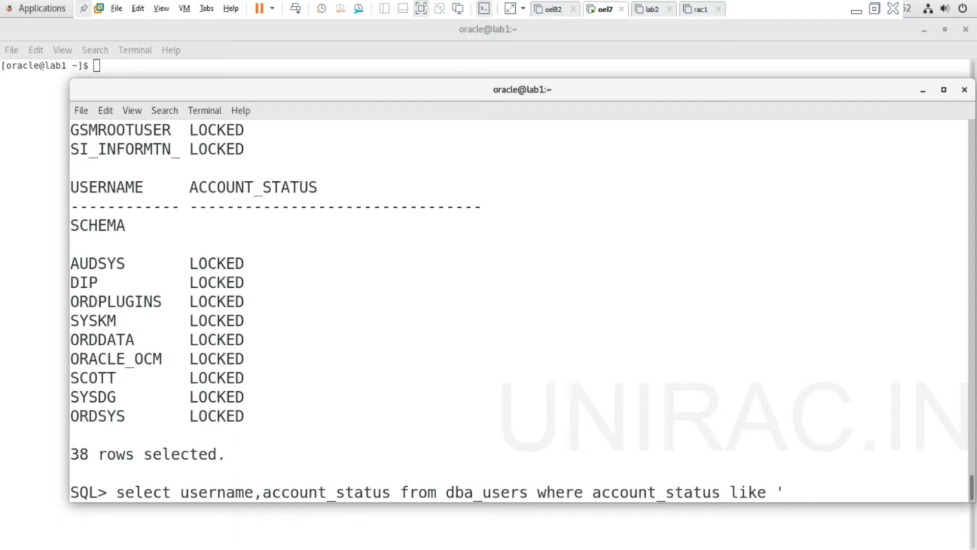
key(Return)
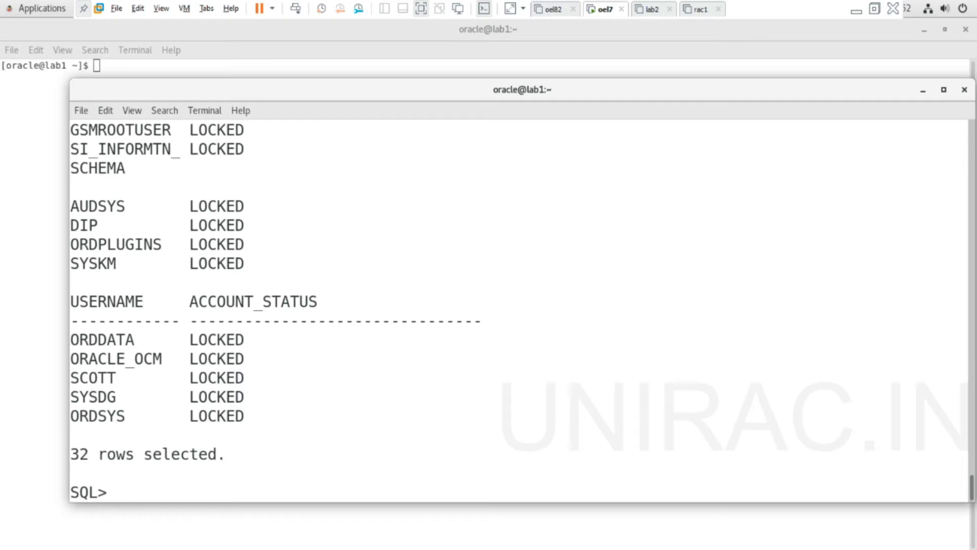
Query dba_users where account_status like 'OPEN' to list the open accounts
text(select usern)
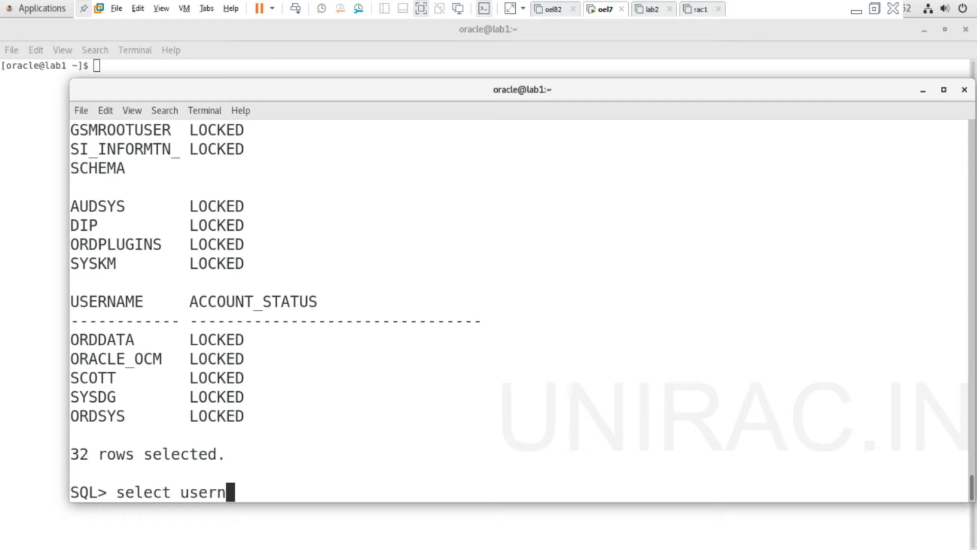
text(ame,account_)
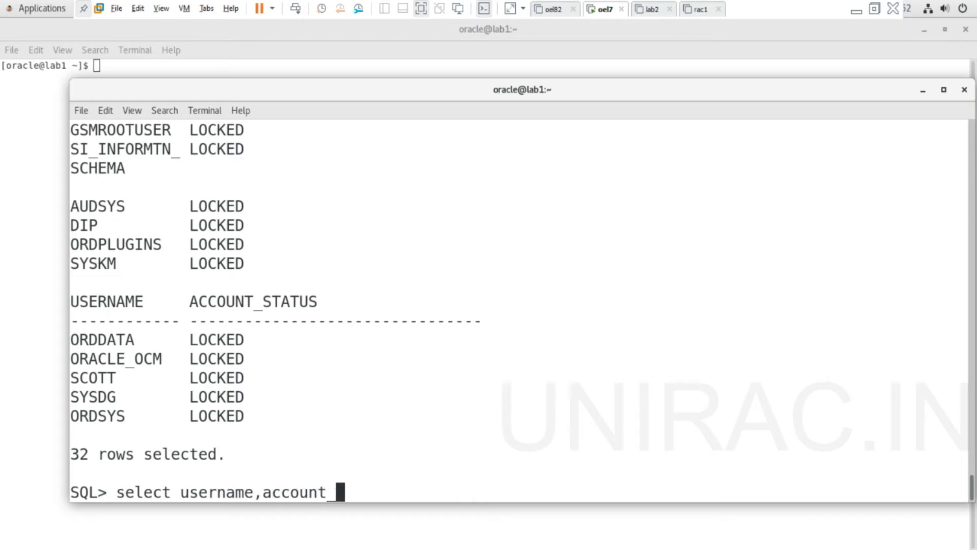
text(status from)
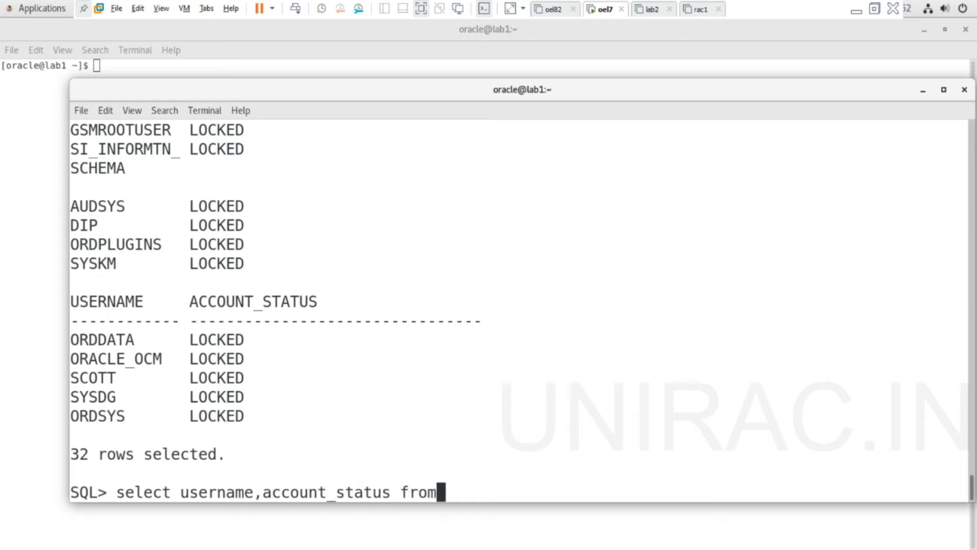
text(dba_users where)
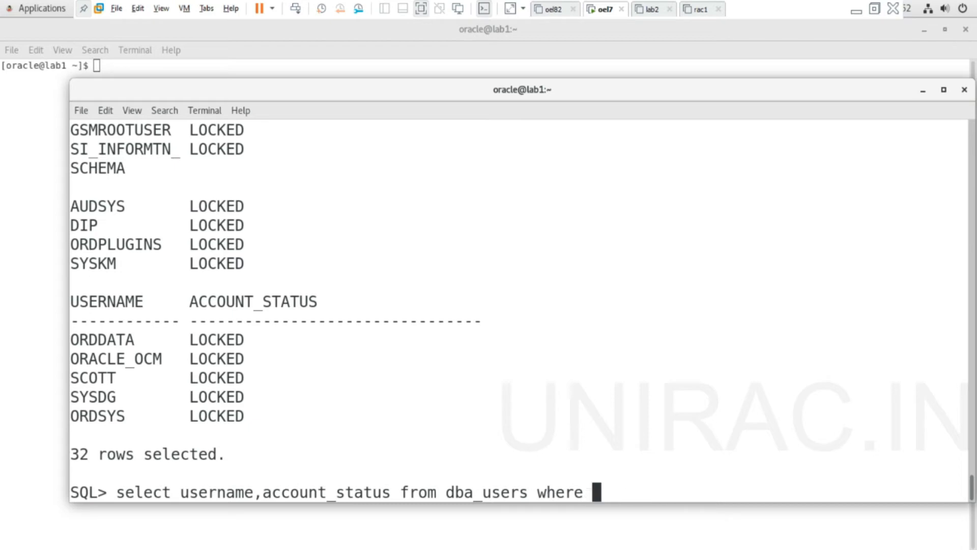
text(account_)
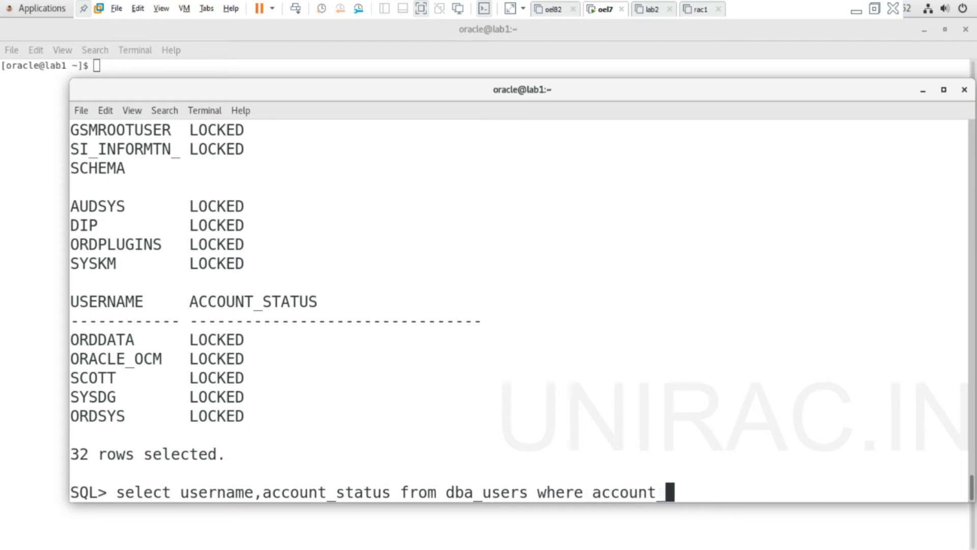
text(status like ')
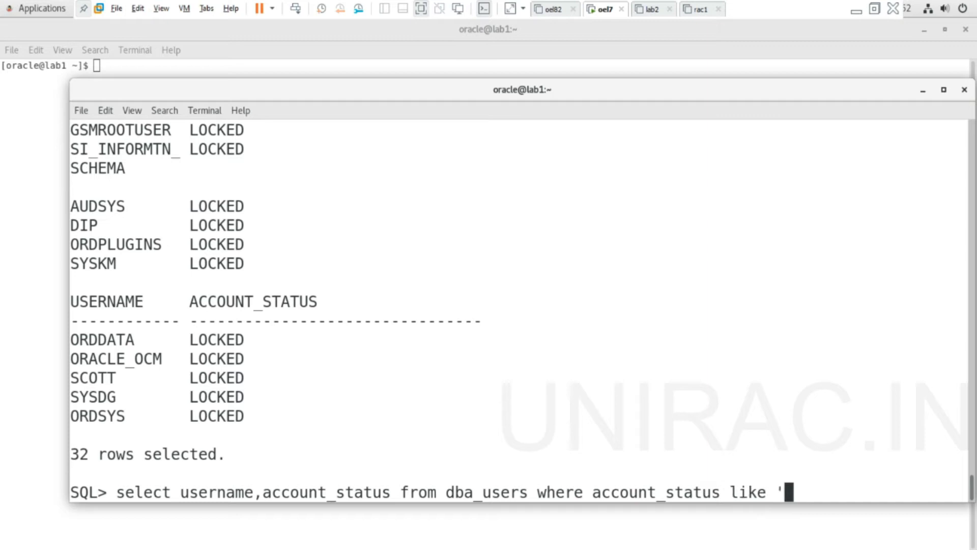
text(OPEN';)
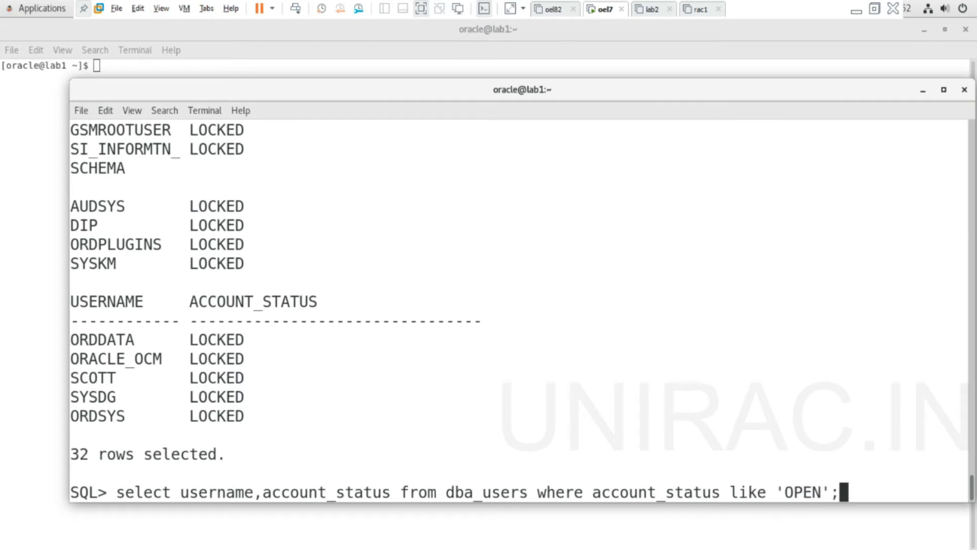
key(Return)
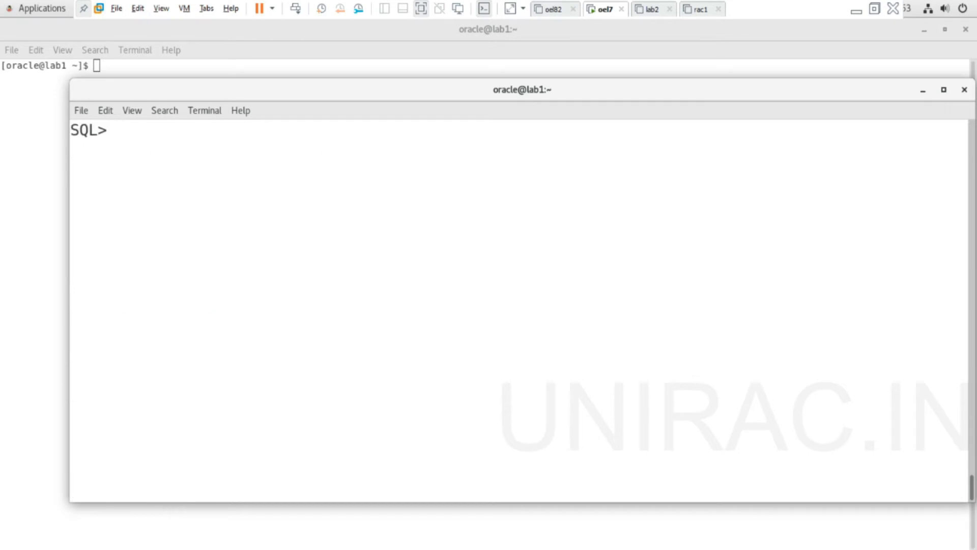
Query dba_users where username like 'SCOTT', showing its status as LOCKED
text(alter)
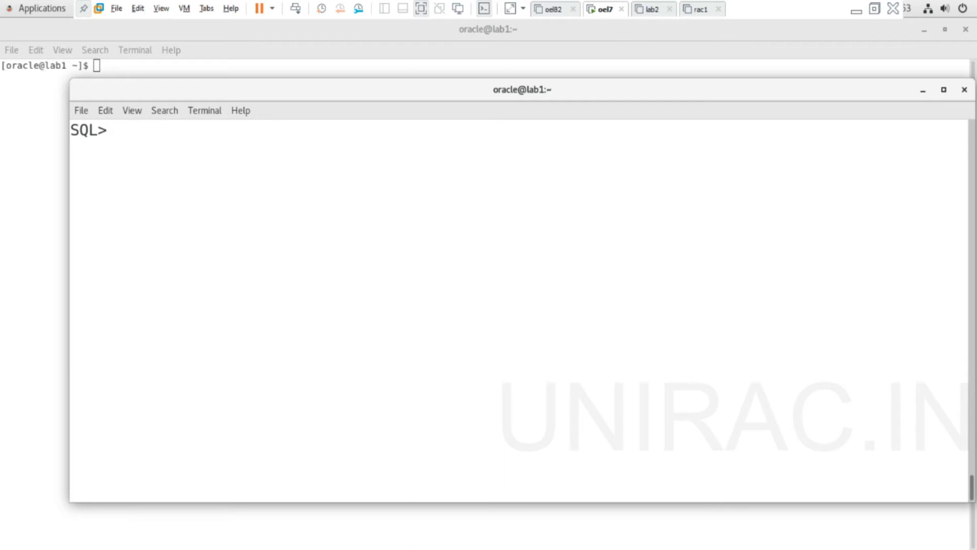
text(select usernam)
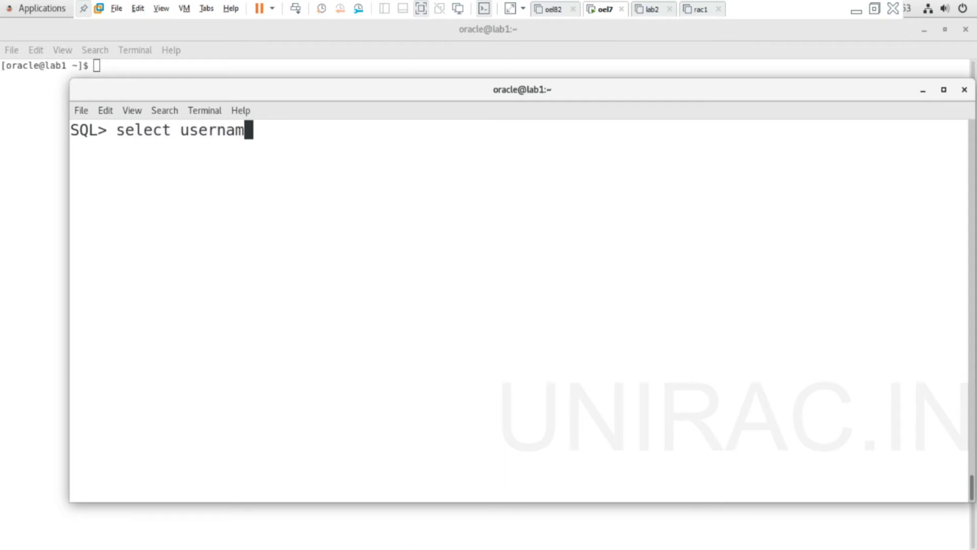
text(e,account_)
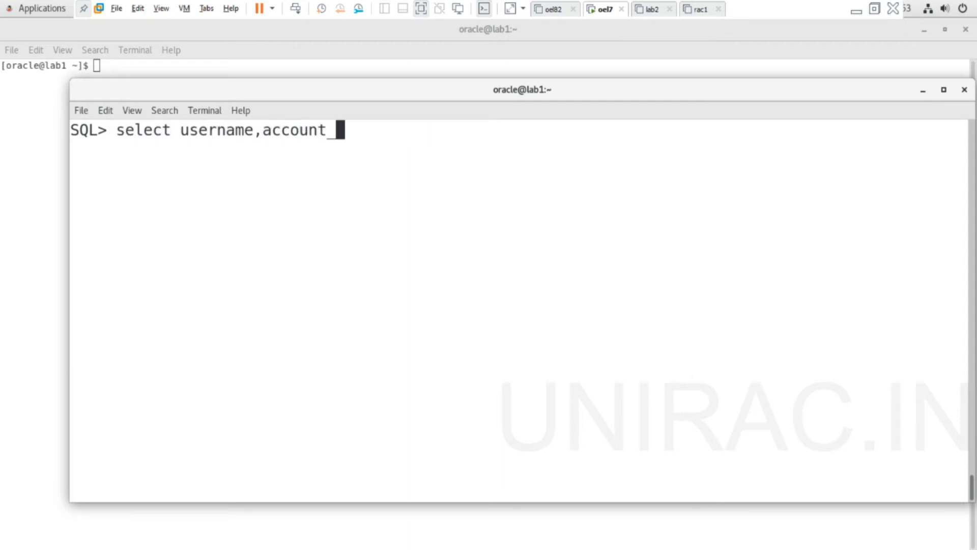
text(status from dba)
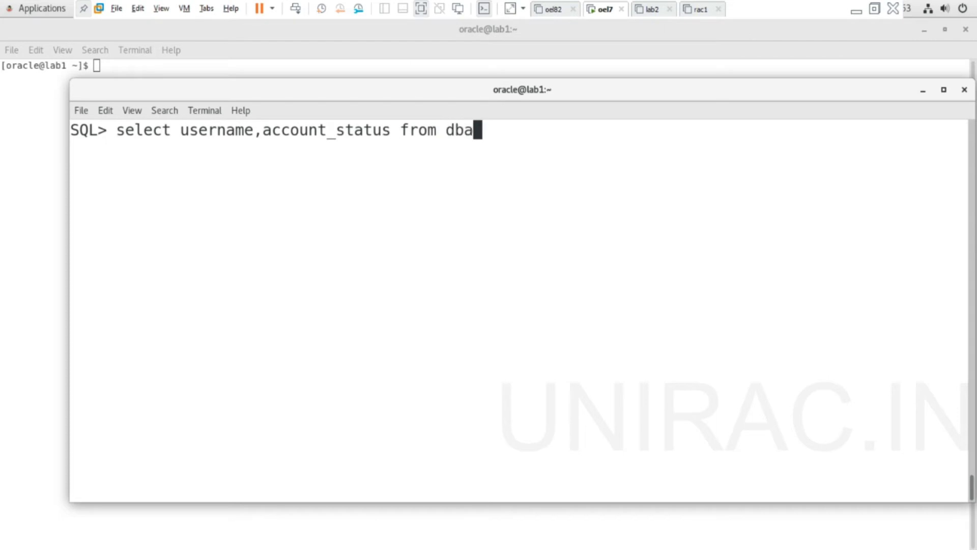
text(_users where username)
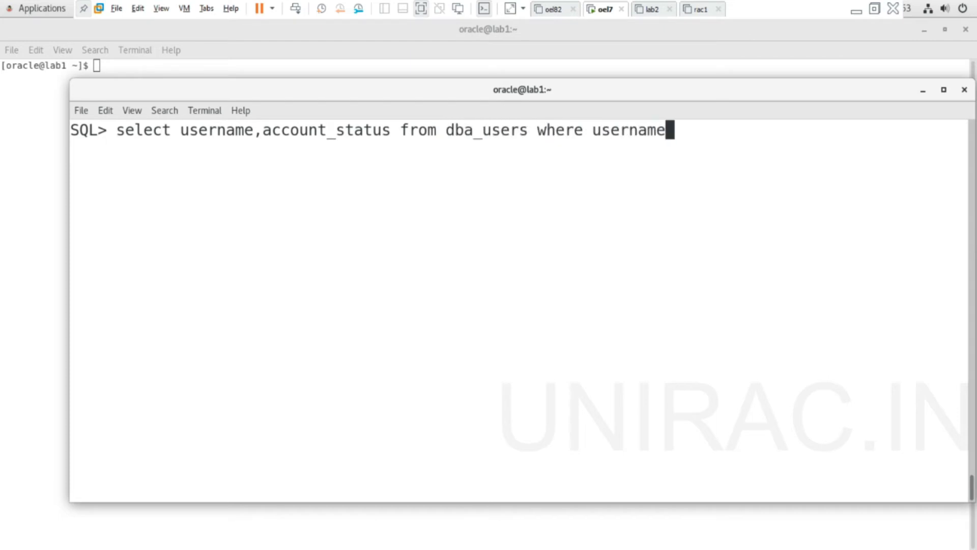
text(like 'SCOTT';)
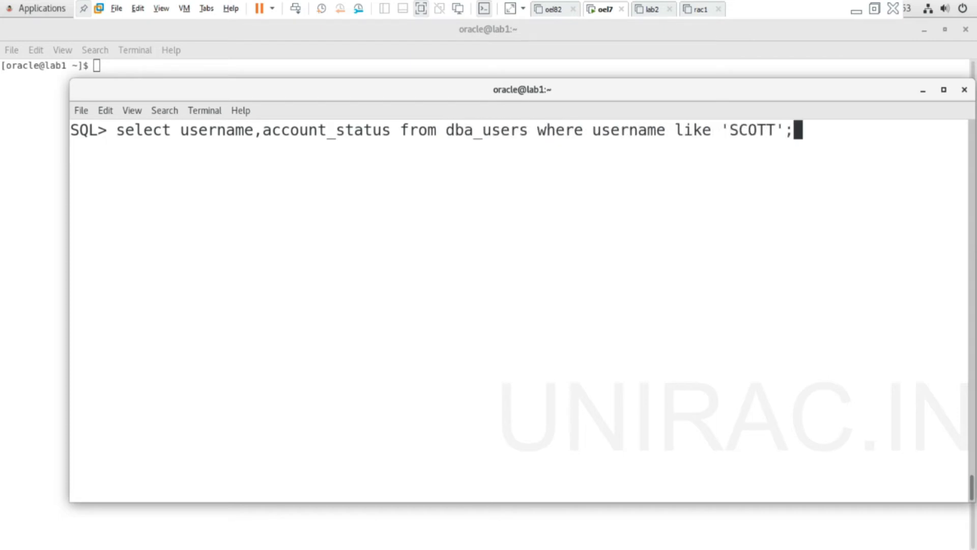
key(Return)
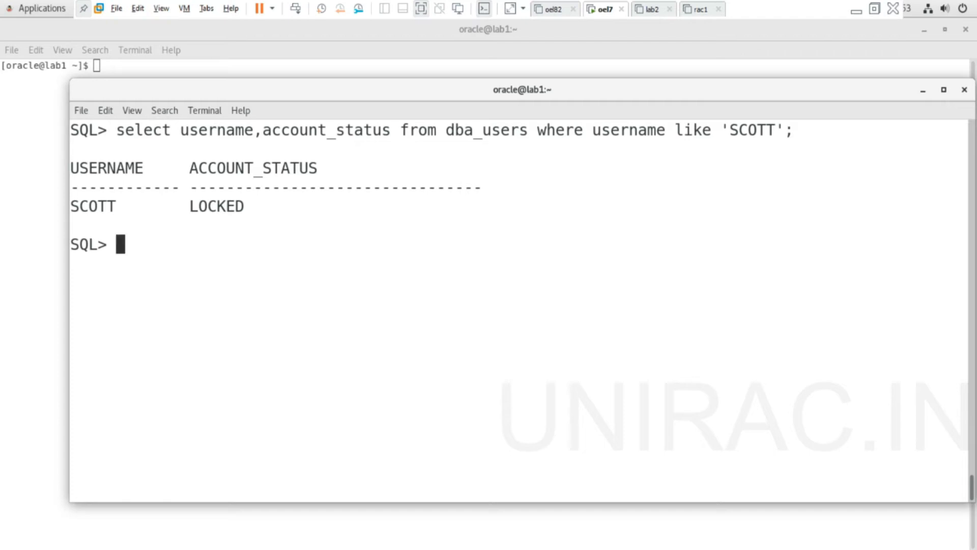
text(connect scott)
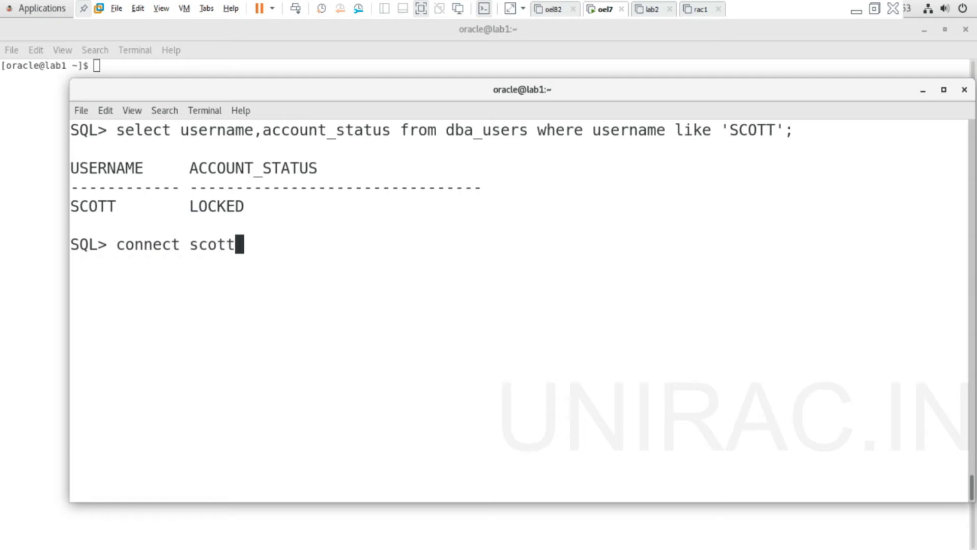
text(/TIGER)
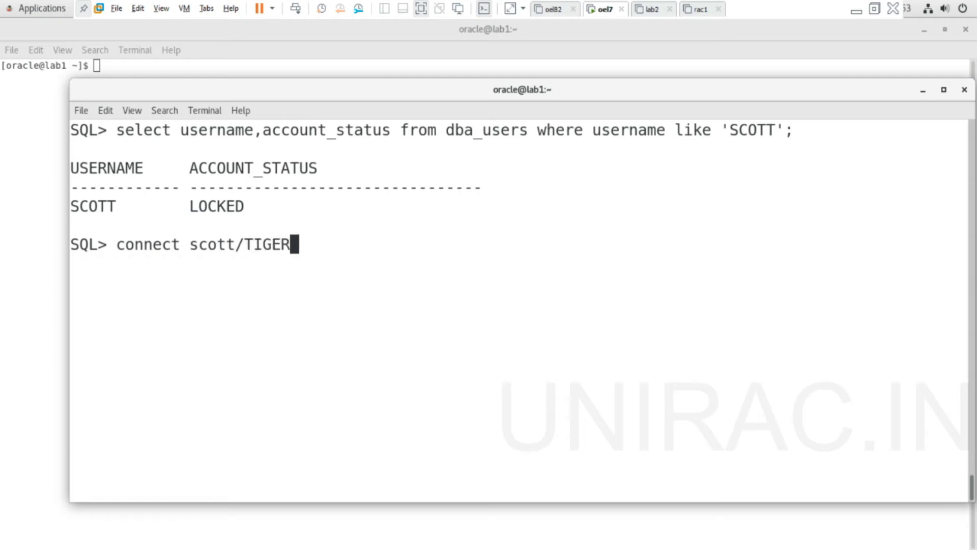
key(Return)
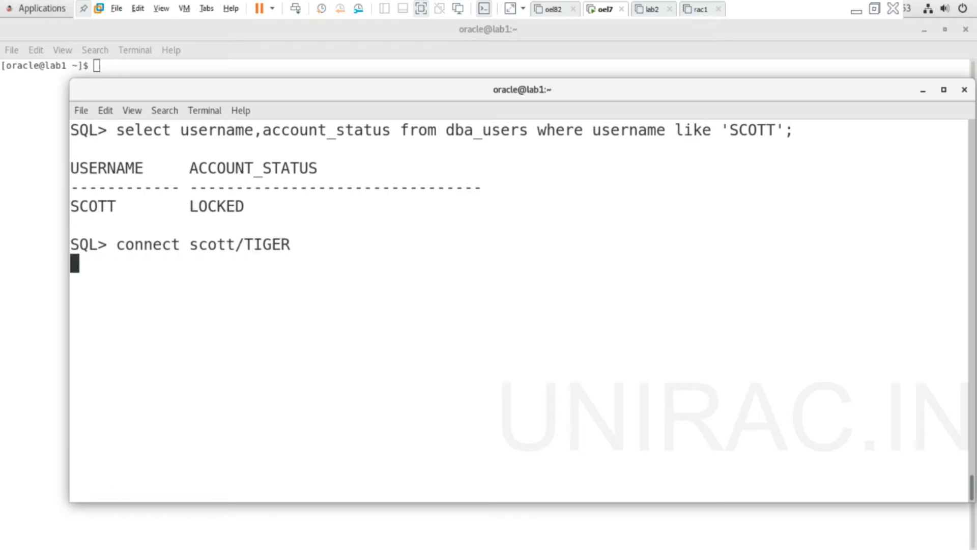
key(Return)
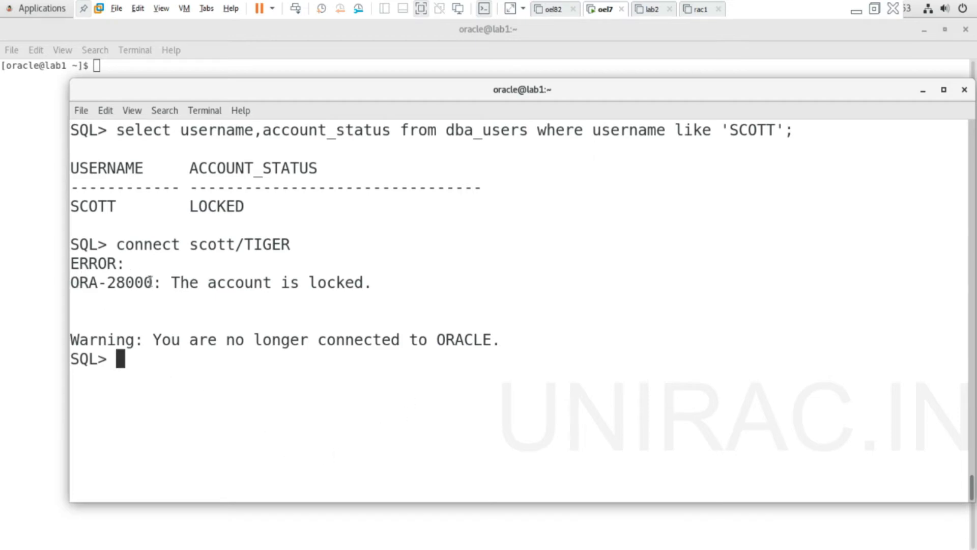
mouse_move(186, 287)
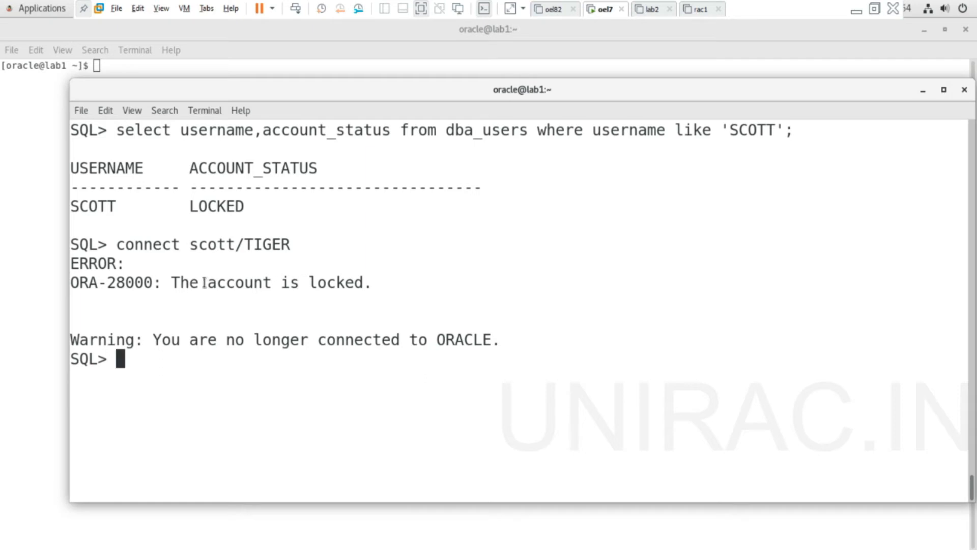
Reconnect to the database as SYSDBA
text(connect)
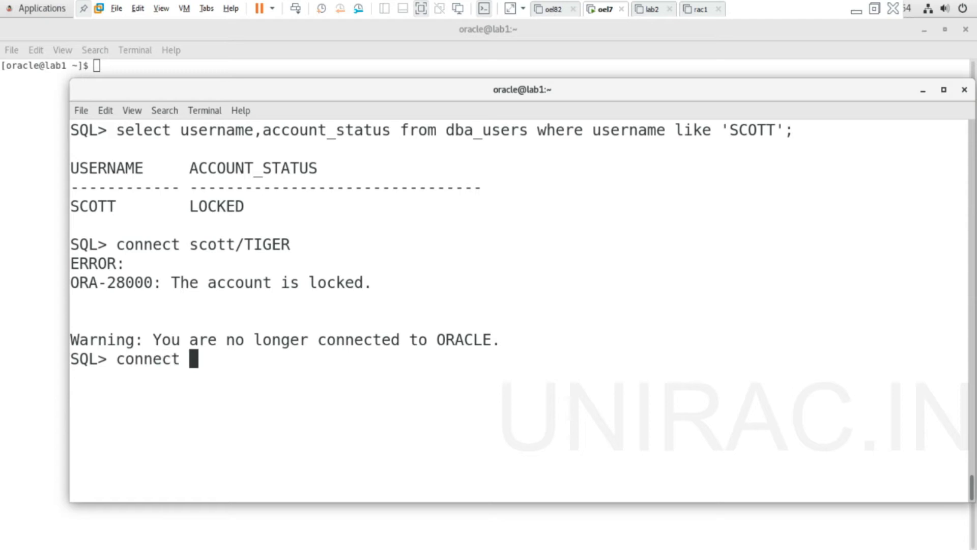
text(/as sysdba)
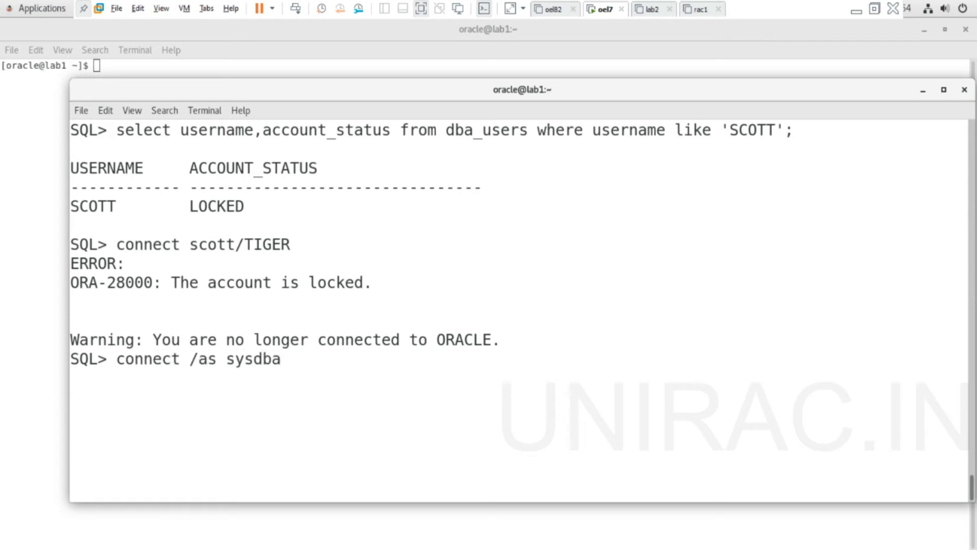
key(Return)
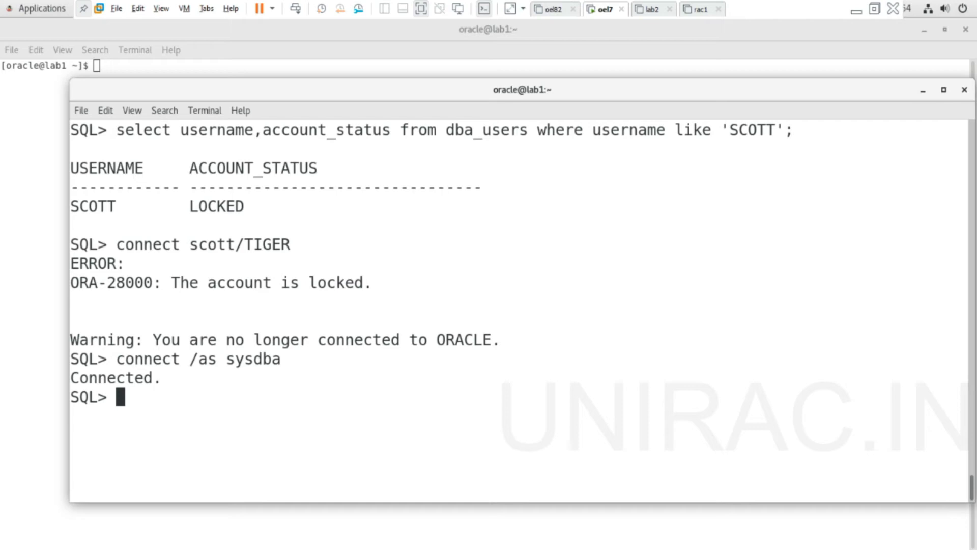
Run ALTER USER scott ACCOUNT UNLOCK, confirmed by 'User altered'
text(alter)
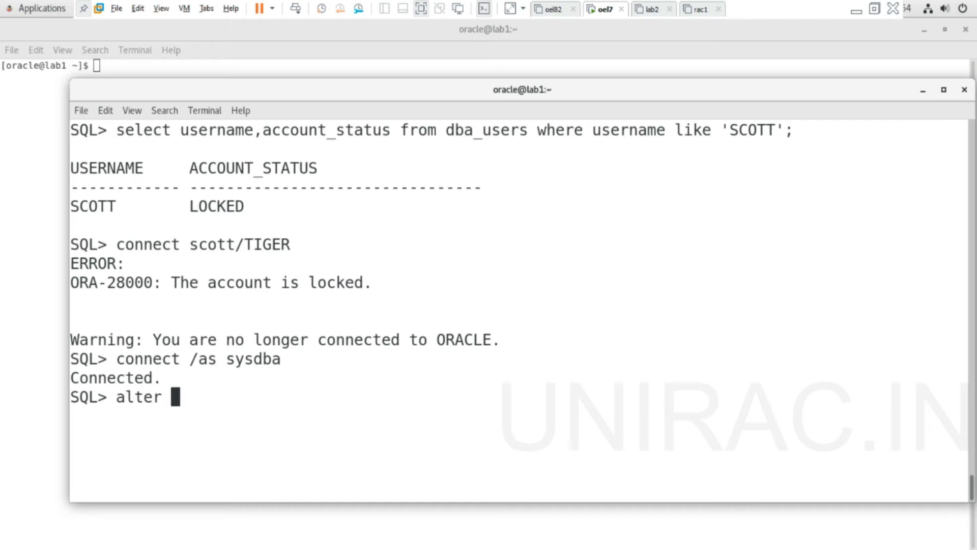
text(user)
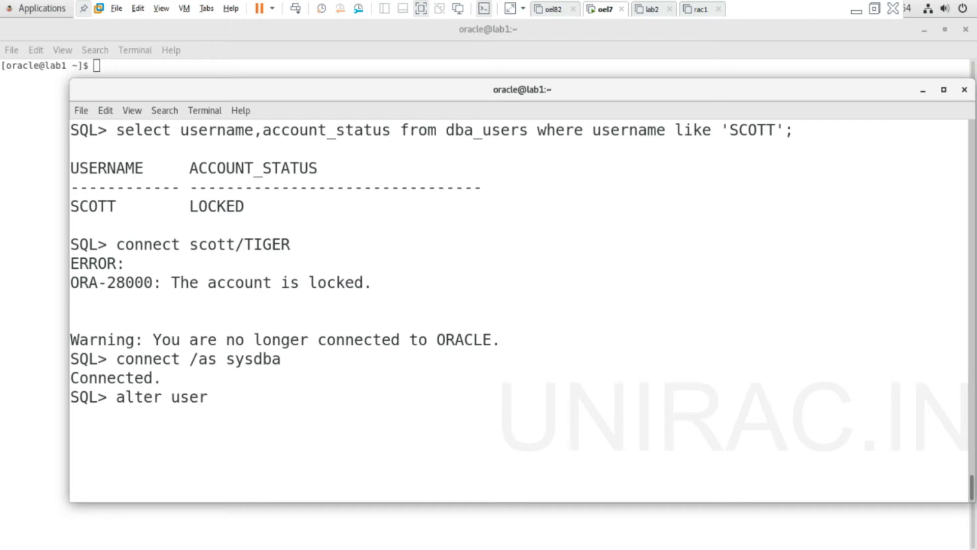
text(scott)
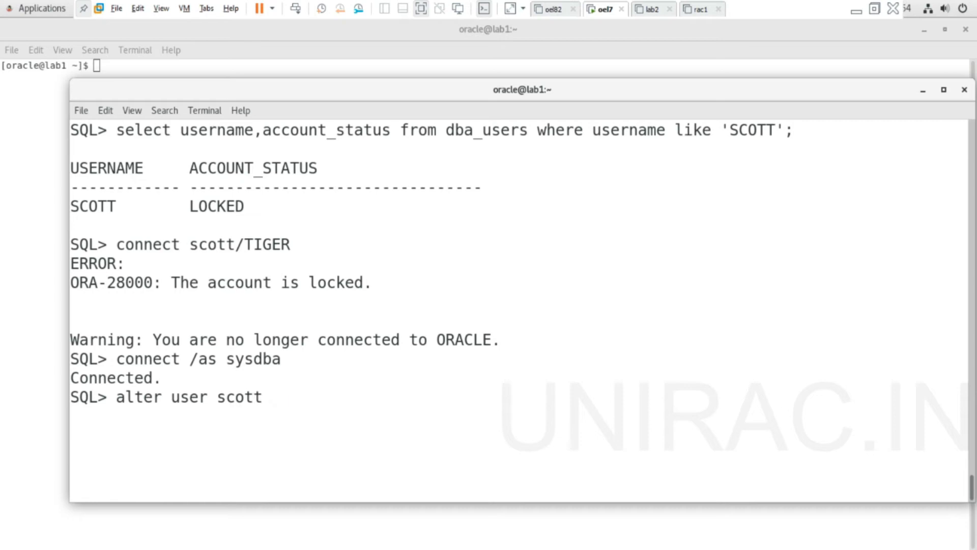
text(a)
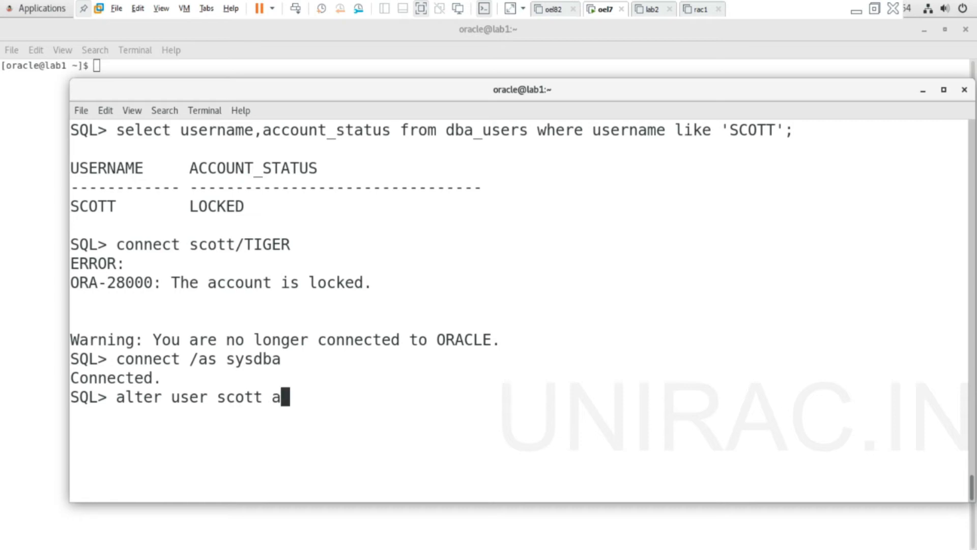
text(ccount un)
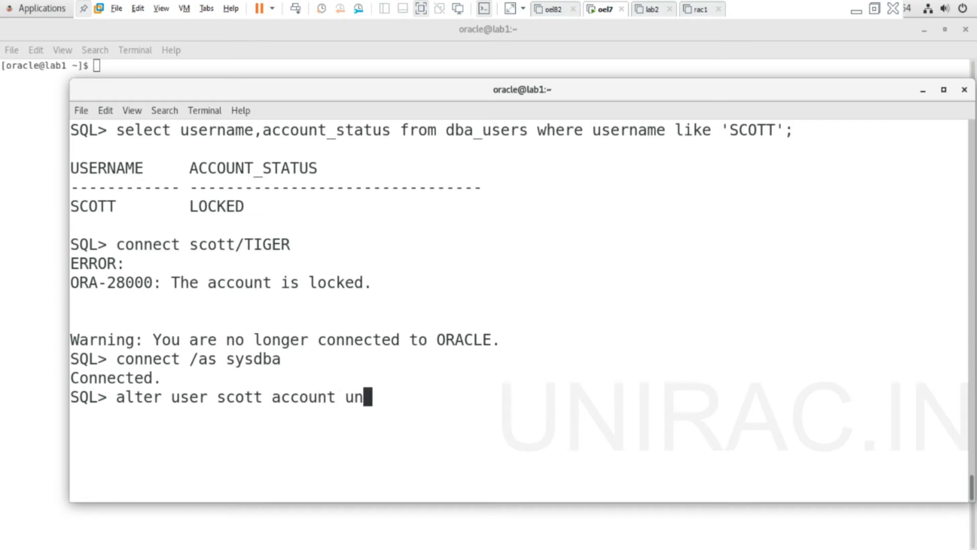
text(lock;)
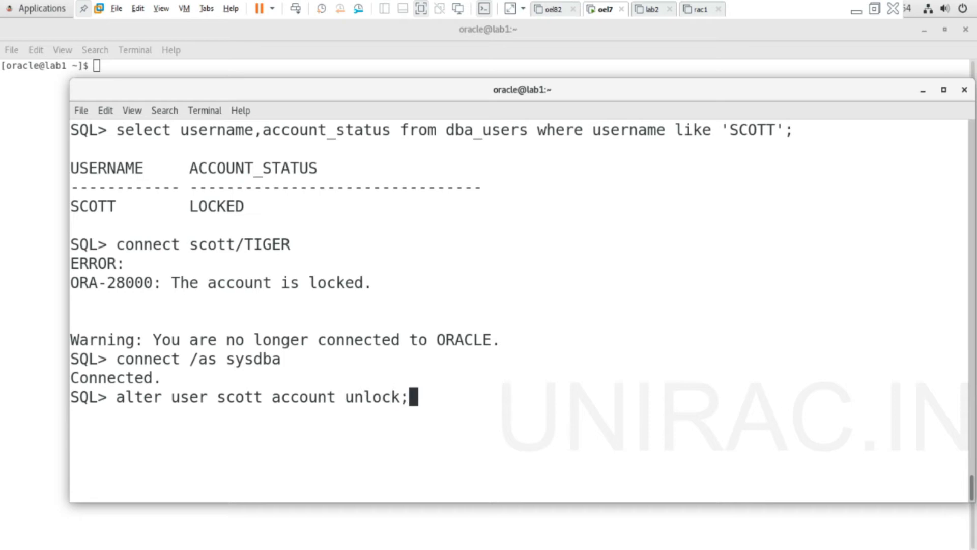
key(Return)
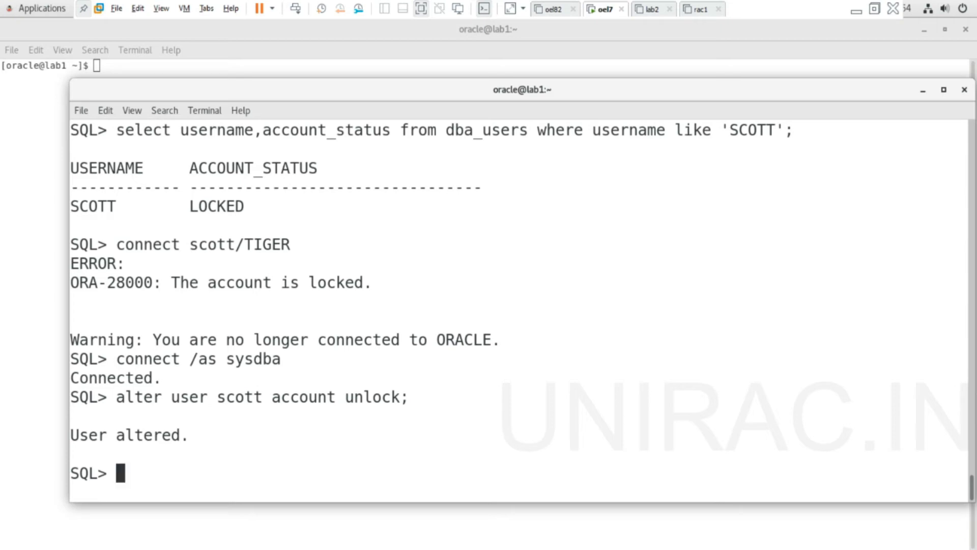
Start the SCOTT account_status query, then clear the screen to a fresh prompt
text(select user)
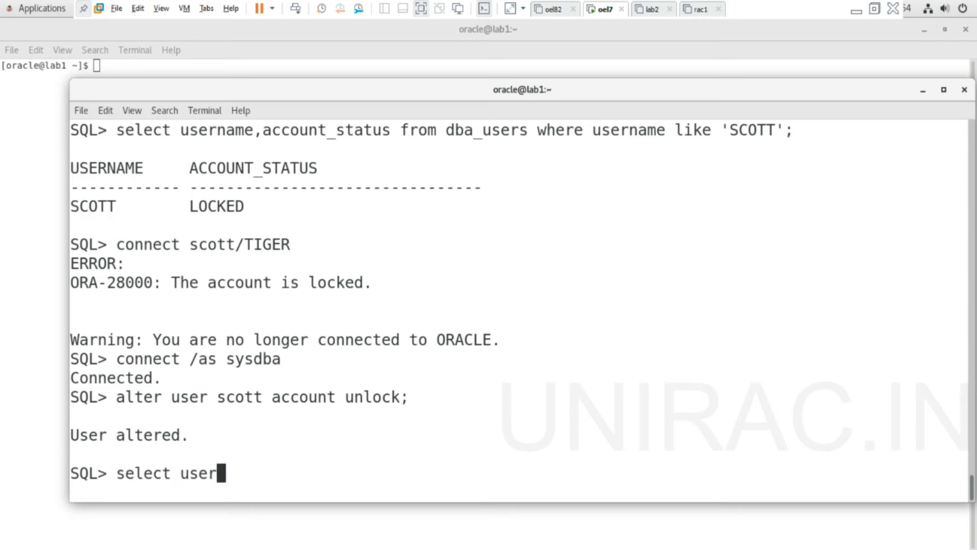
text(name,acc)
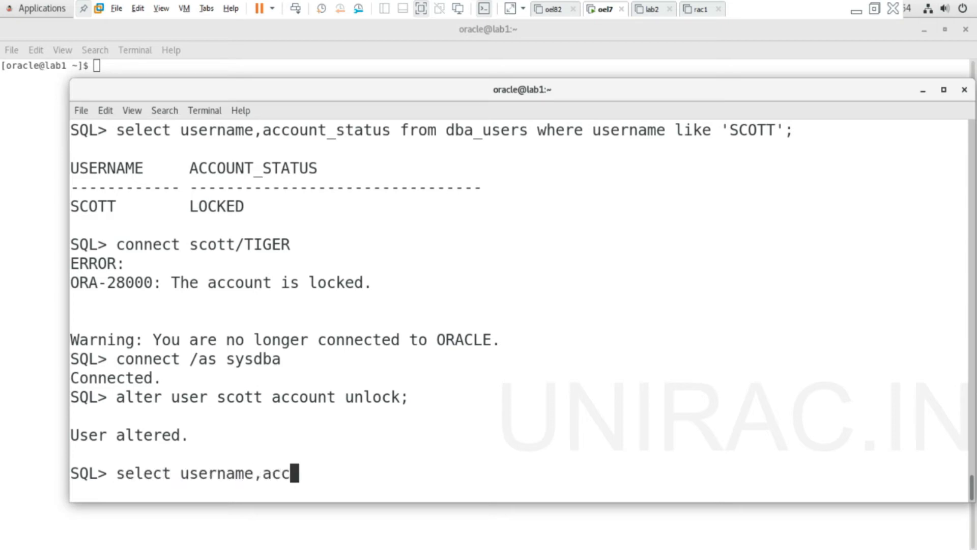
text(ount_status)
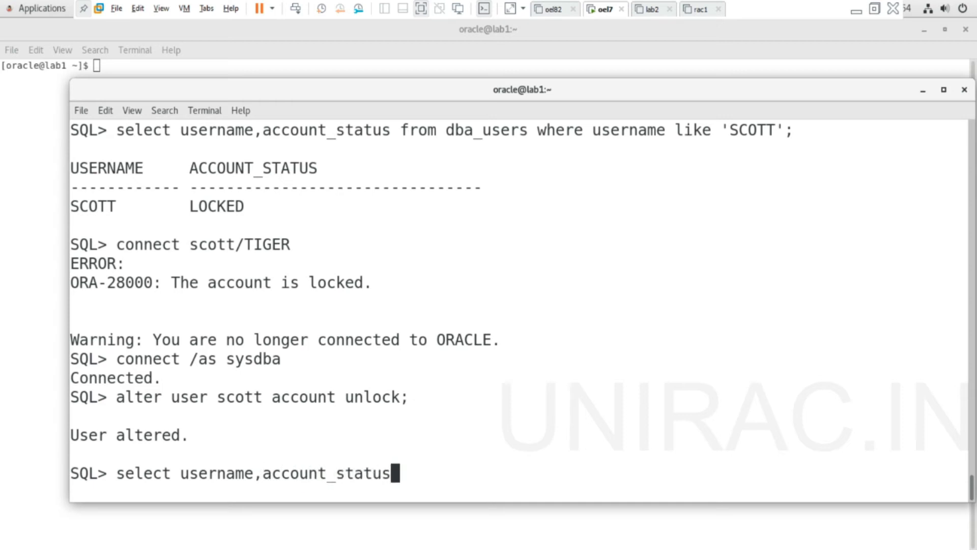
text(from d)
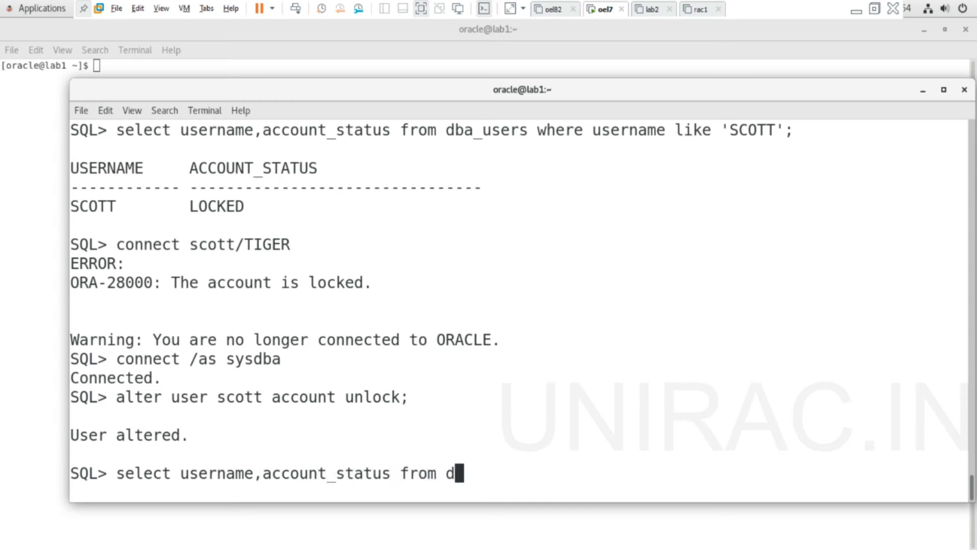
text(ba_users h)
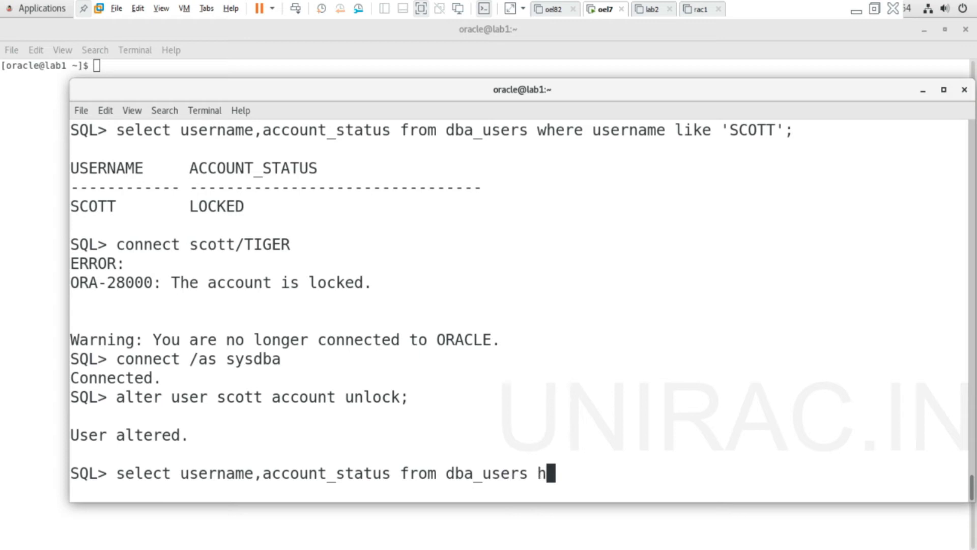
text(here username like)
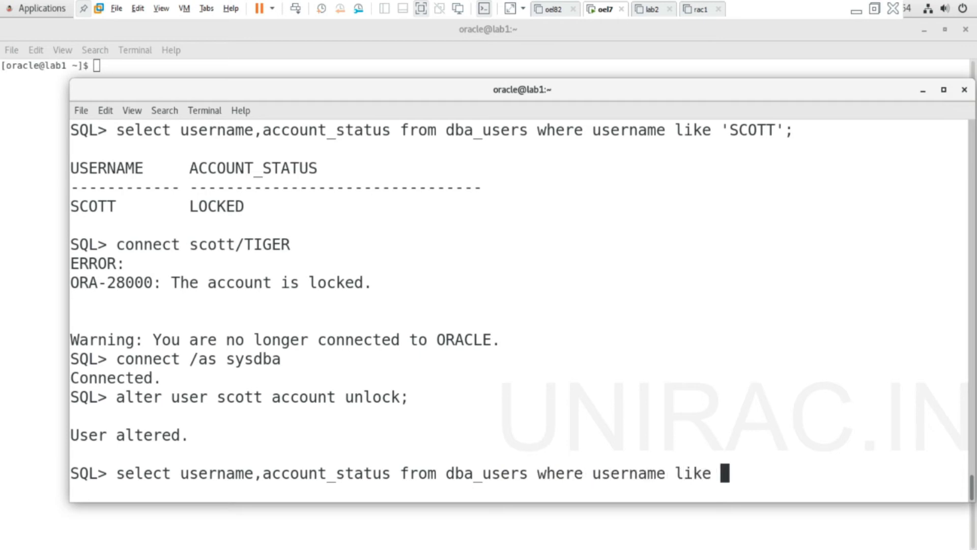
key(Return)
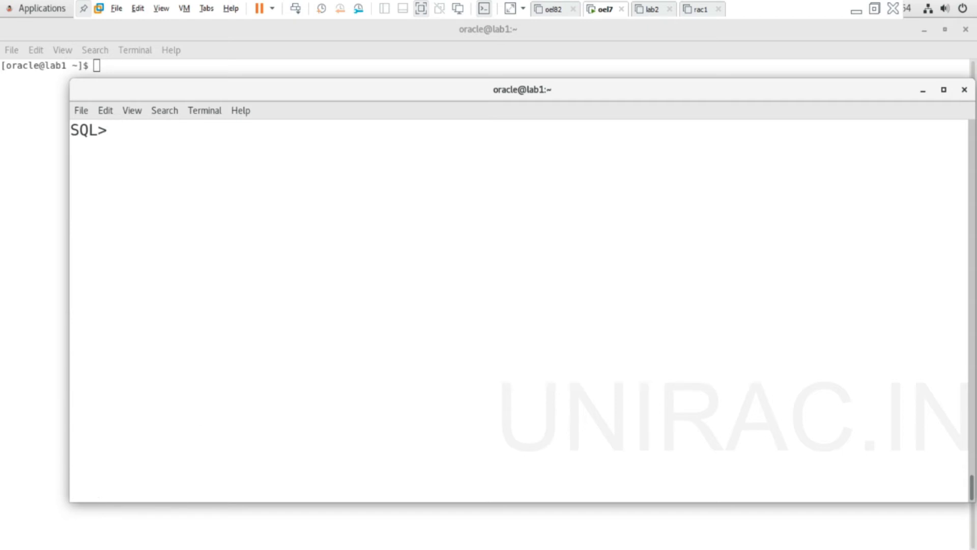
text(connect s)
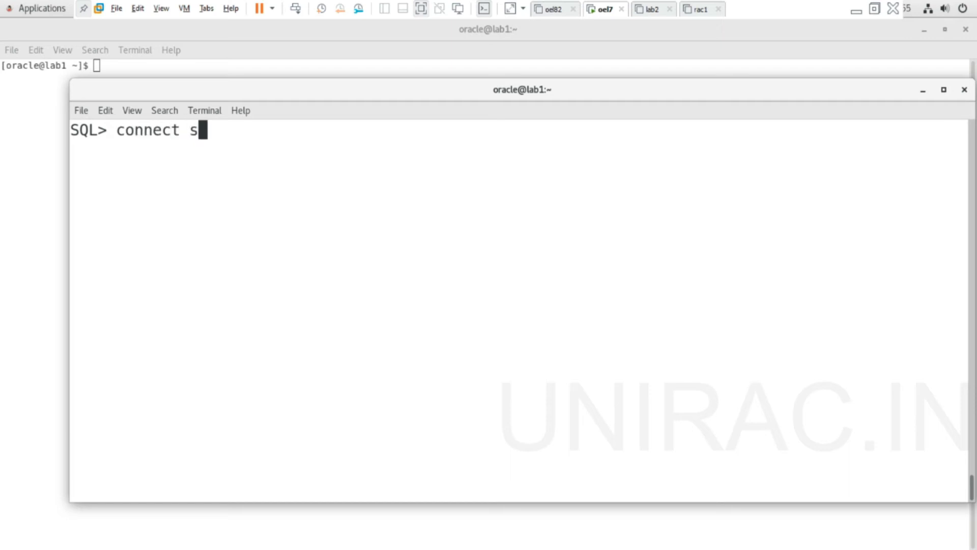
text(cott/T)
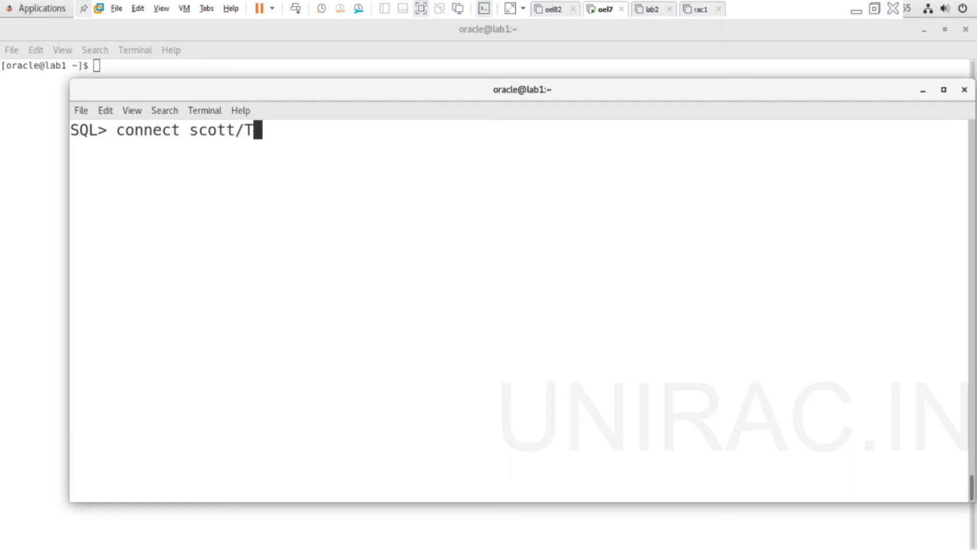
text(IGER)
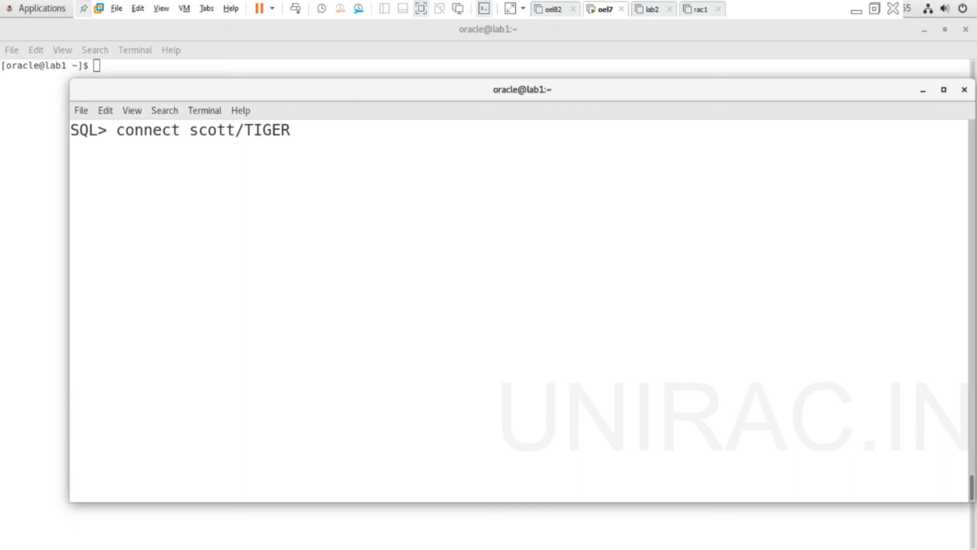
key(Return)
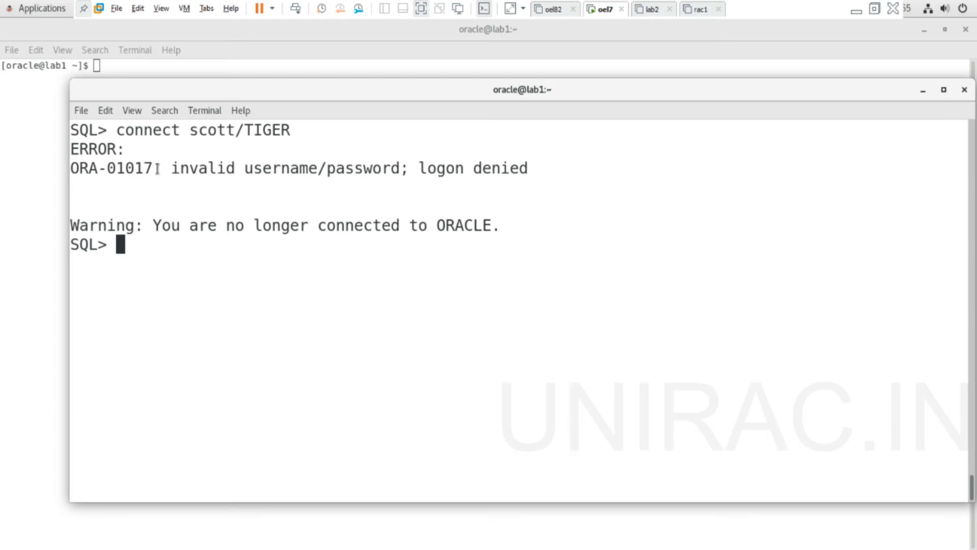
text(connect /as sysdb)
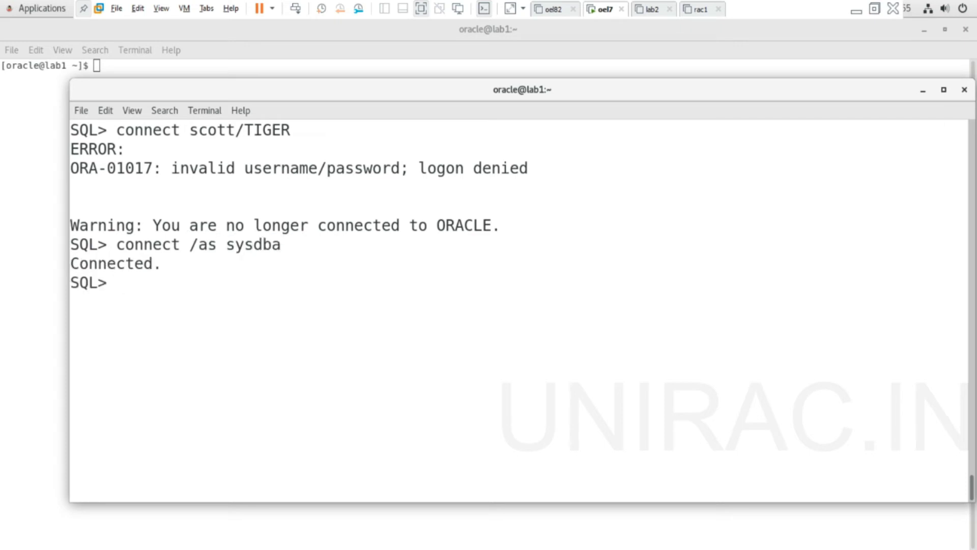
text(al)
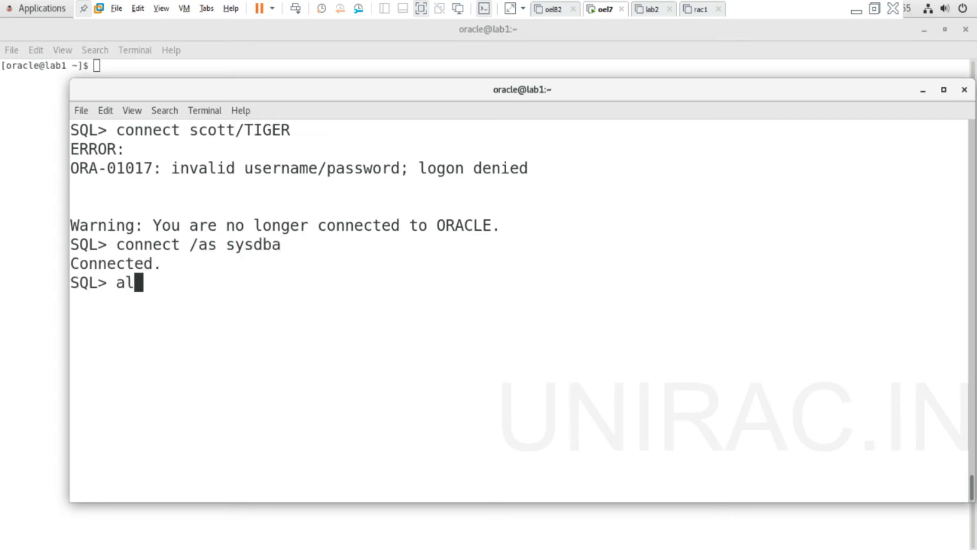
text(ter user)
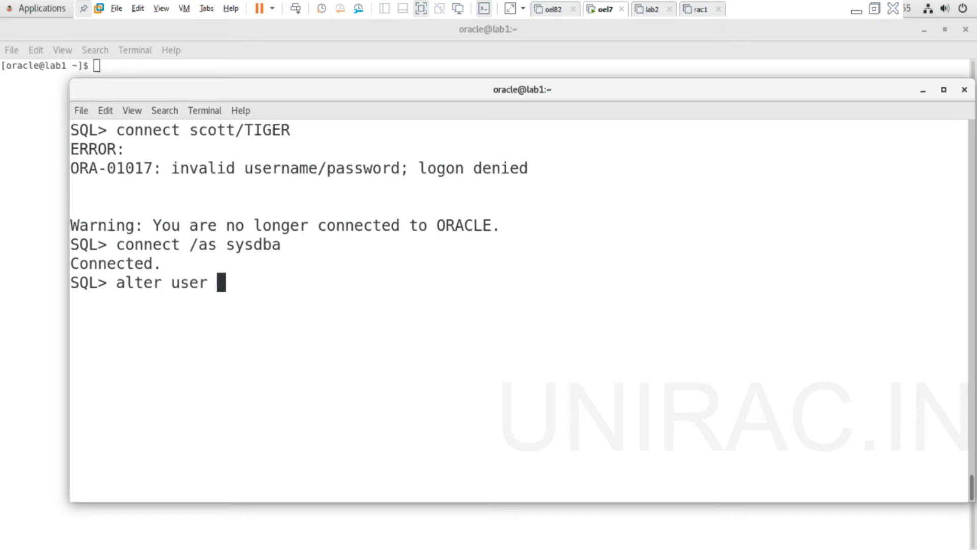
text(scott)
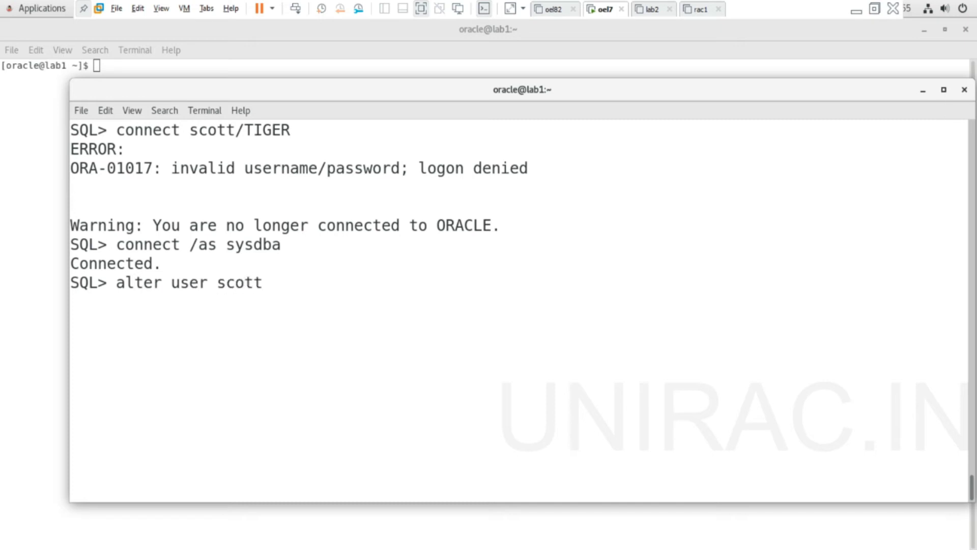
text(identified by)
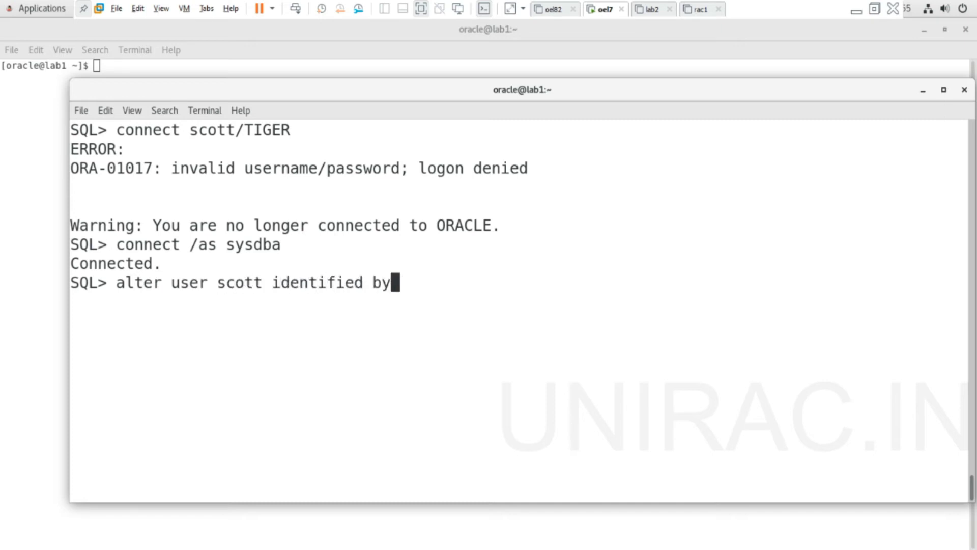
text(TIGER;)
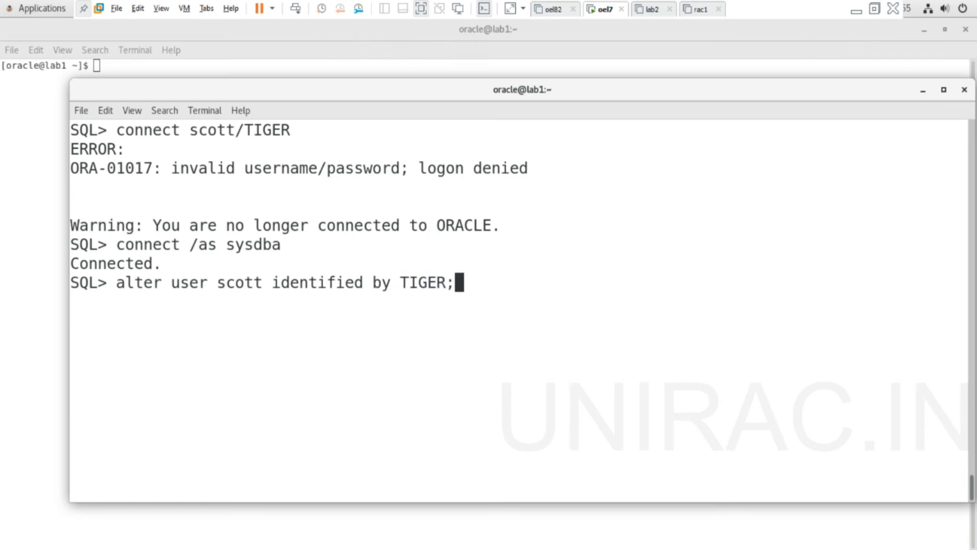
key(Return)
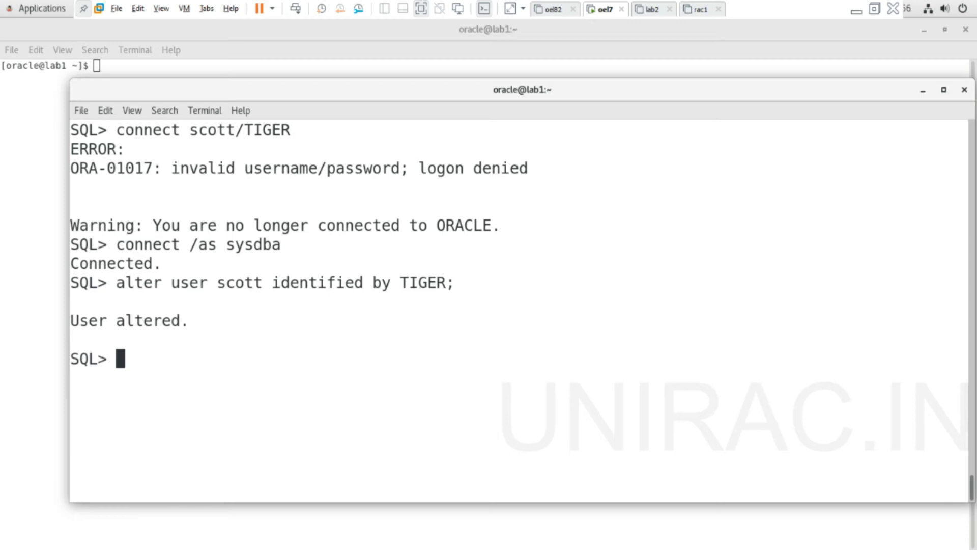
text(connect scott)
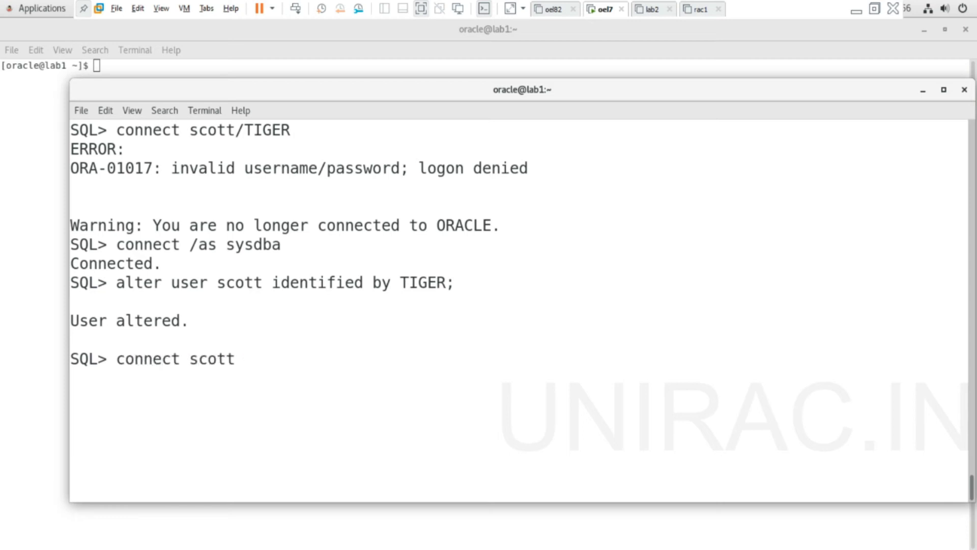
Run SHOW USER and SELECT * FROM tab; to list BONUS, DEPT, EMP and SALGRADE
text(/TIGER)
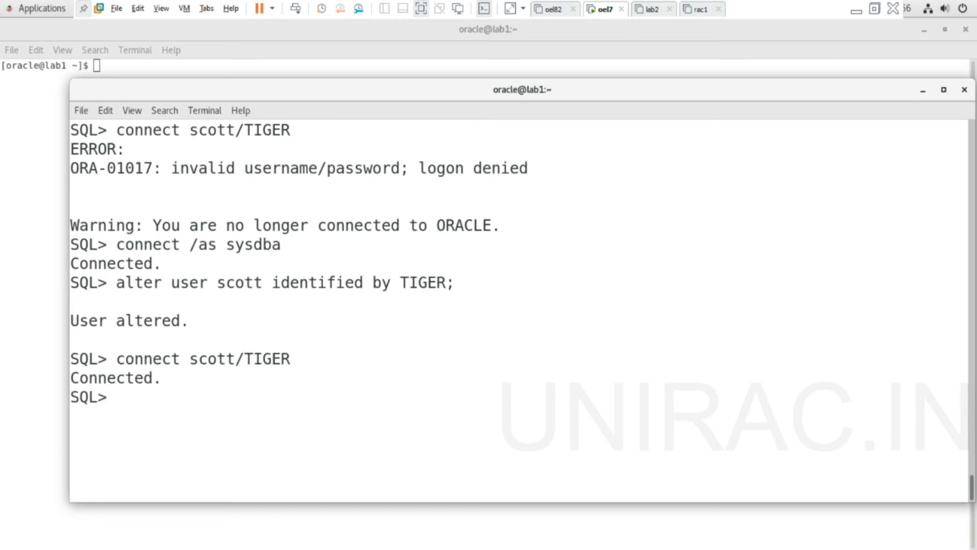
text(show user)
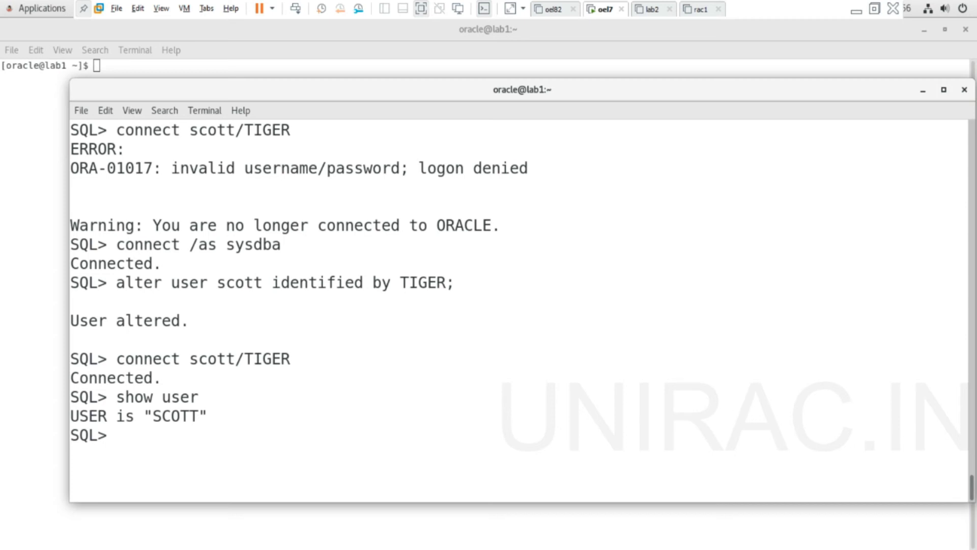
text(select * f)
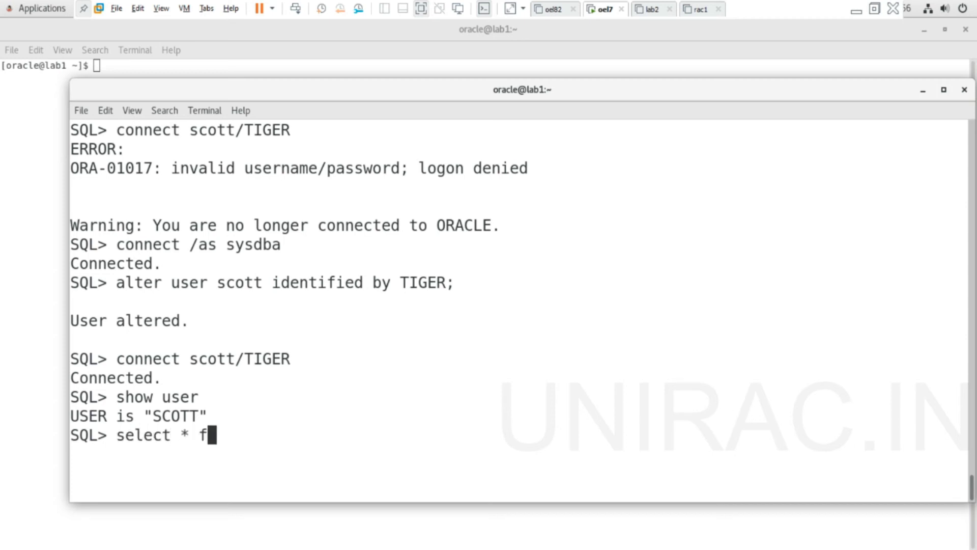
text(rom tab;)
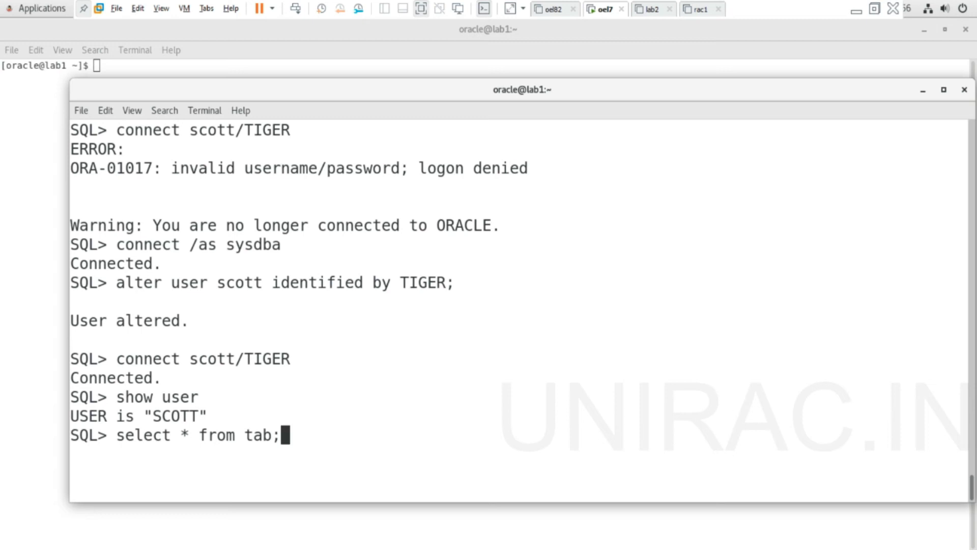
key(Return)
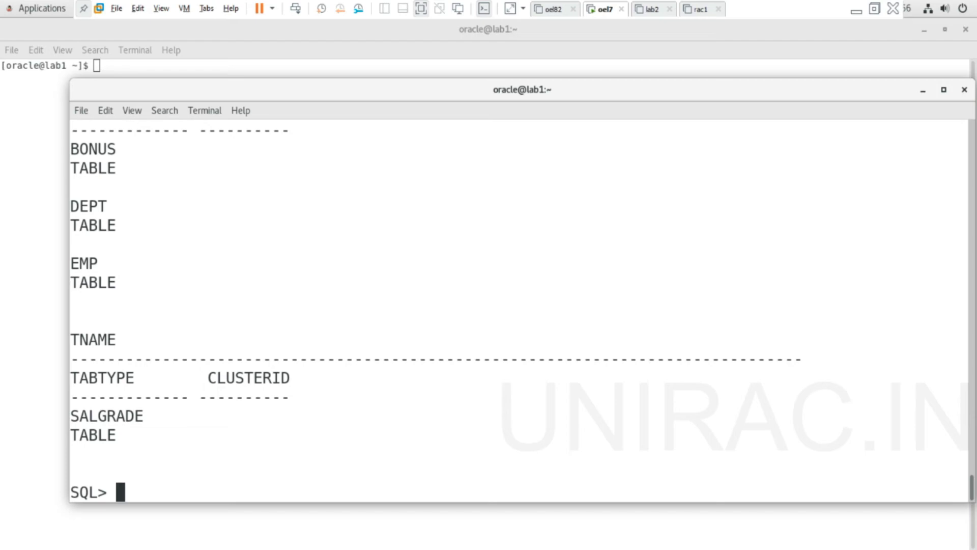
Set COL tname FORMAT a15, rerun the listing with /, and begin a new CONNECT command
text(col tna)
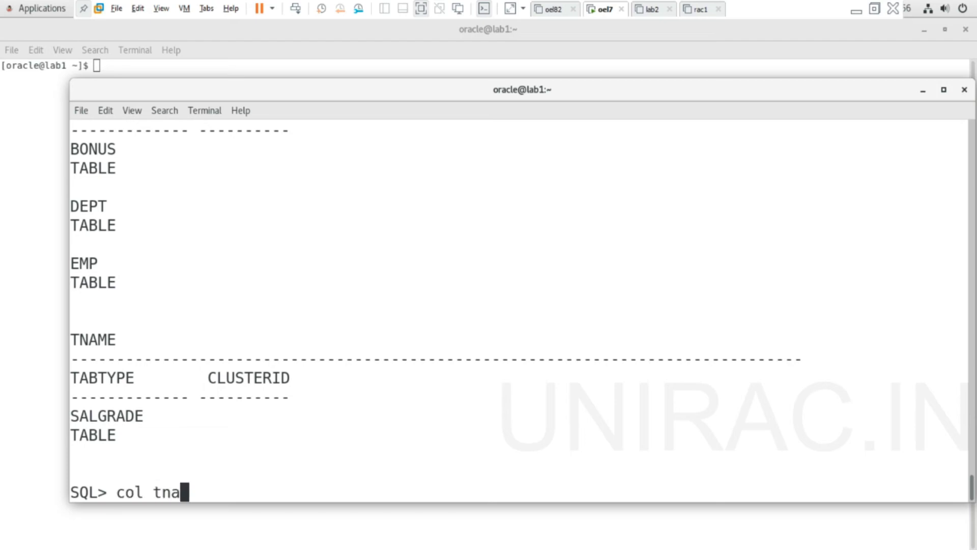
text(me format)
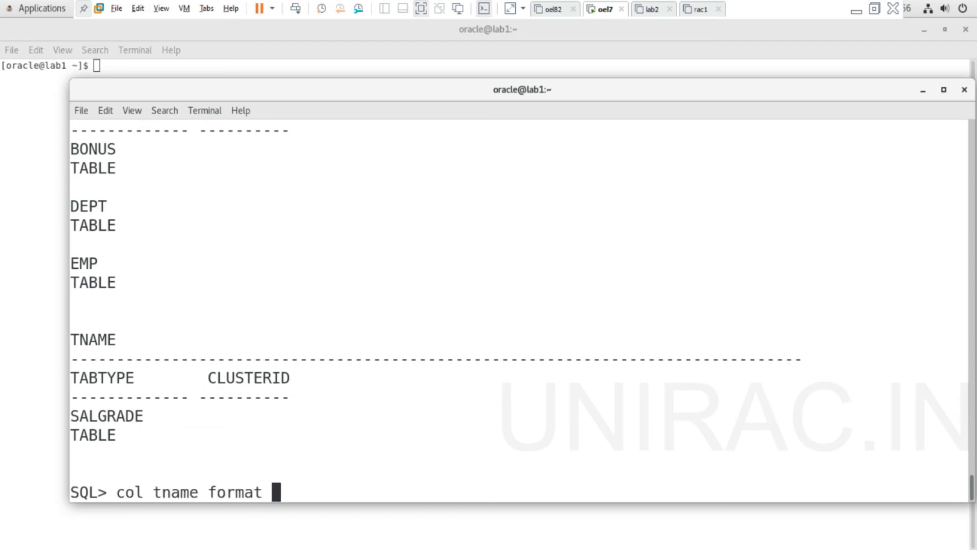
text(a15)
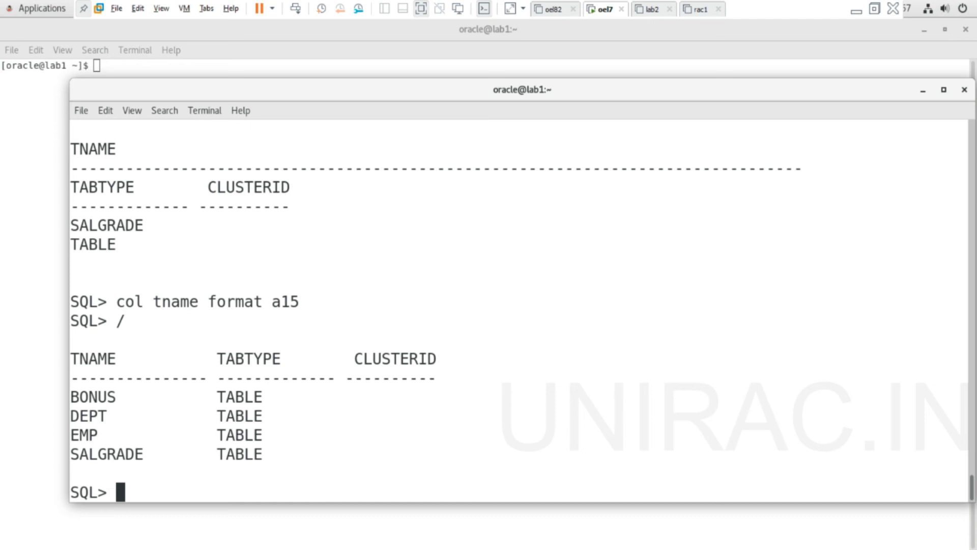
text(connec)
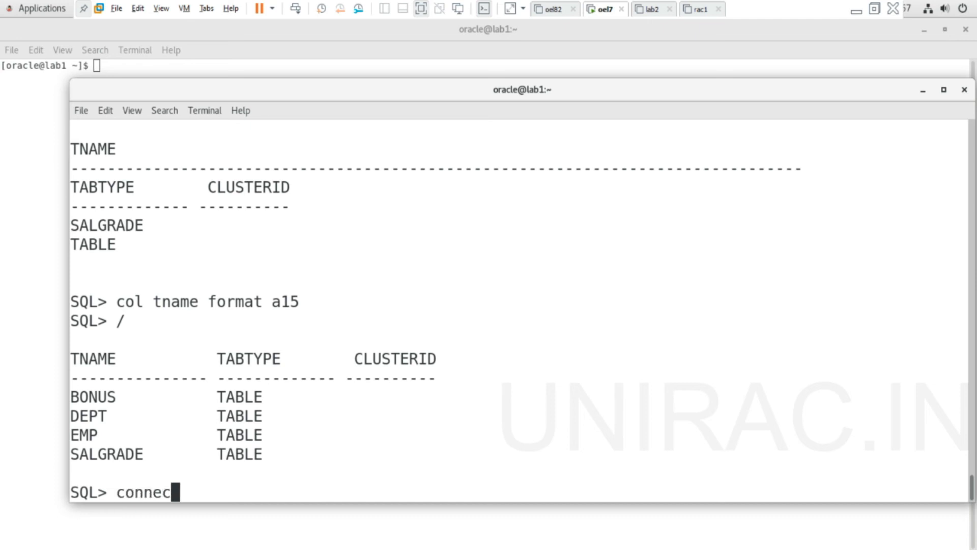
Reconnect and run SELECT COUNT(*) FROM dba_users, returning 38; start typing ALTER USER scott
key(Return)
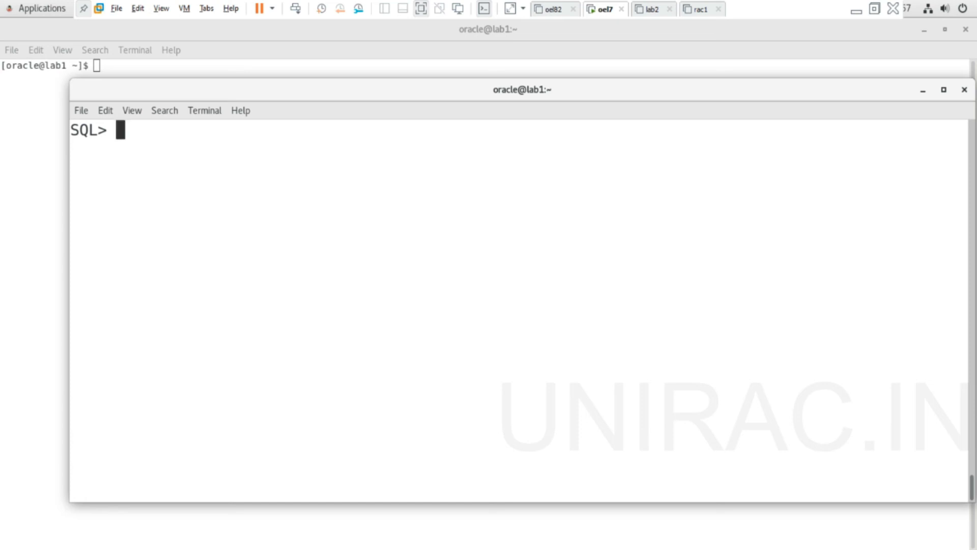
text(select count()
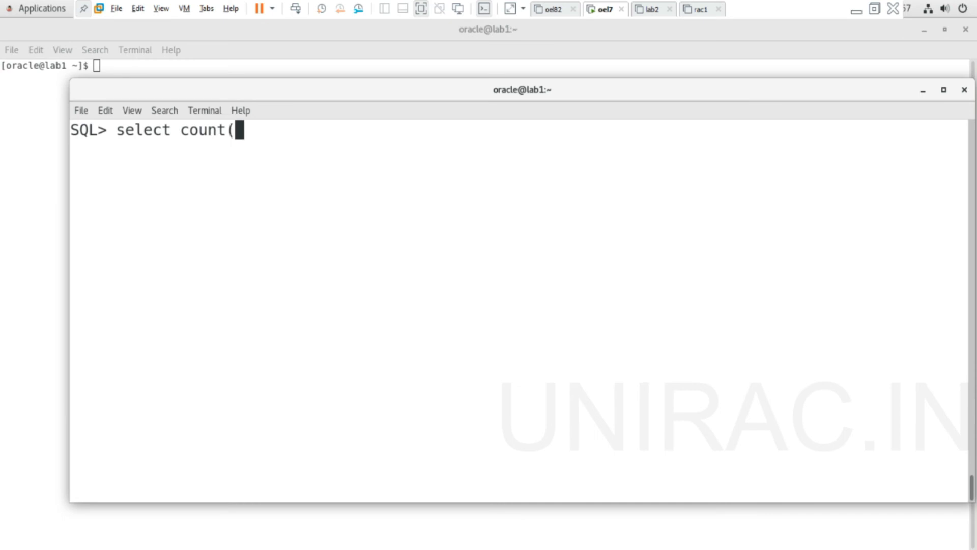
text(*) from all)
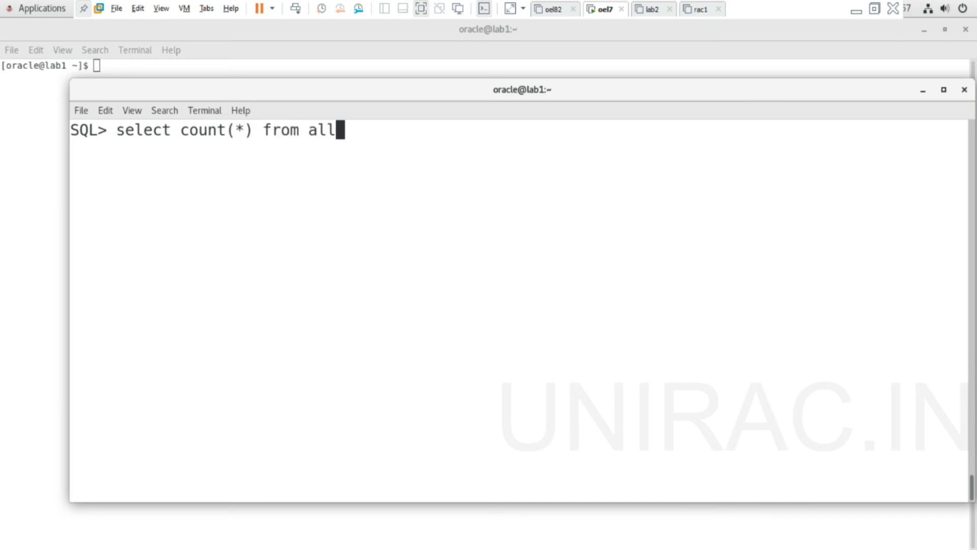
text(dba_users;)
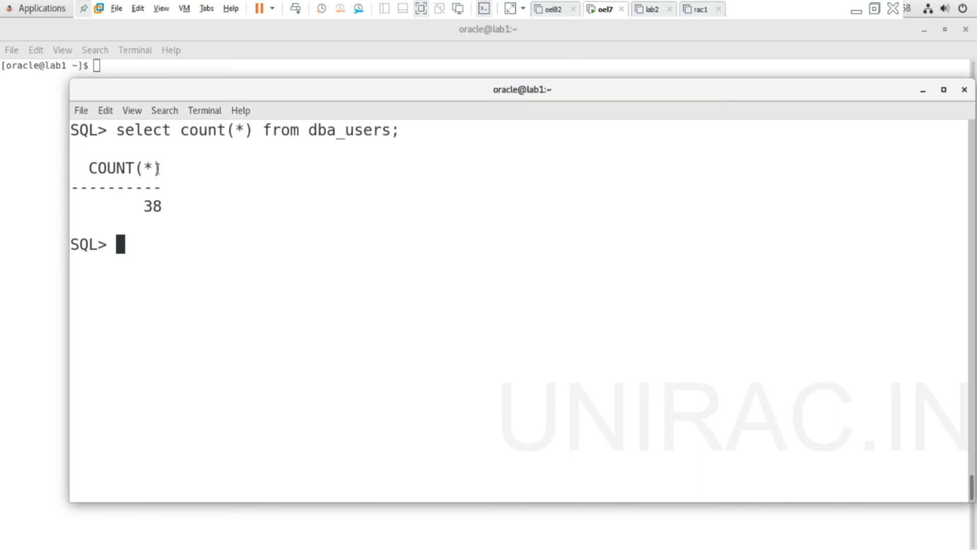
text(alter user scott account l)
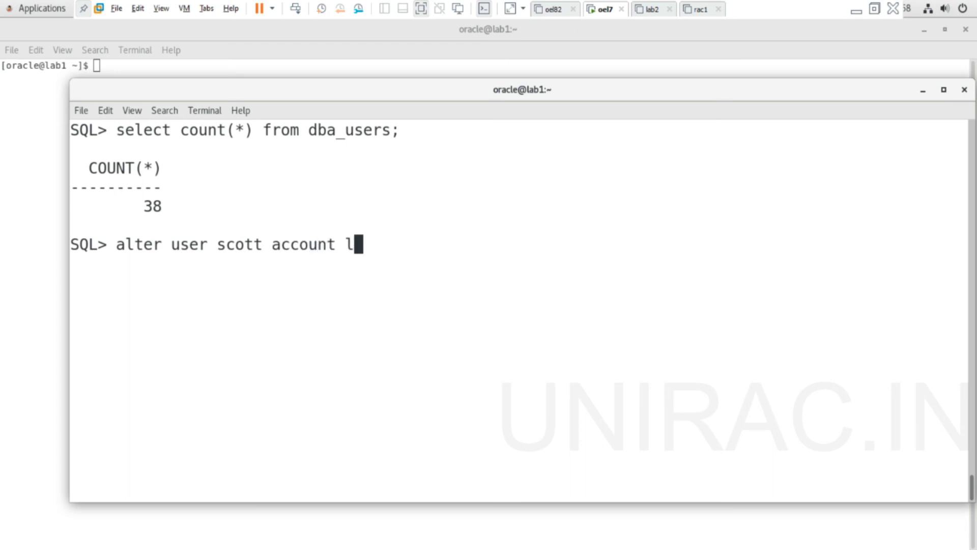
Execute ALTER USER scott ACCOUNT LOCK and query dba_users to show SCOTT as LOCKED
key(Return)
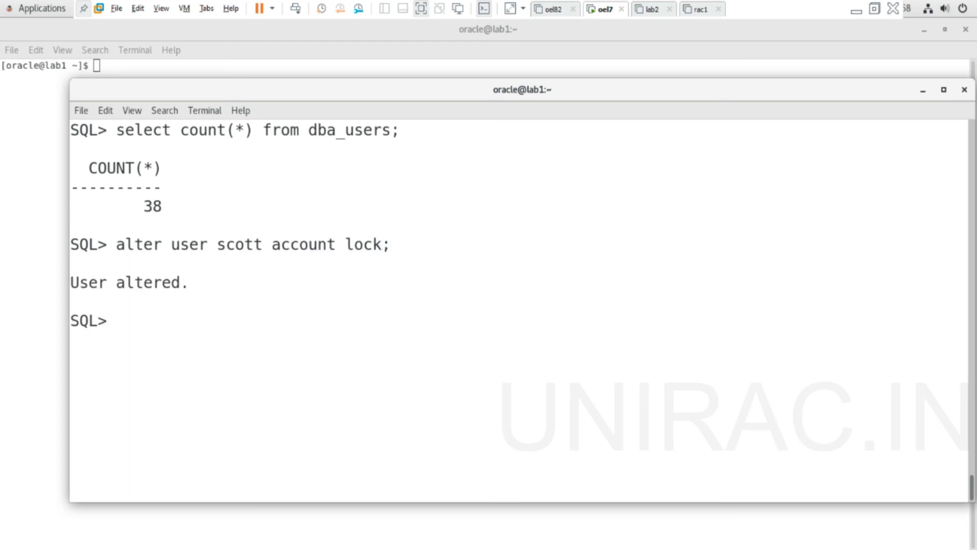
text(sele)
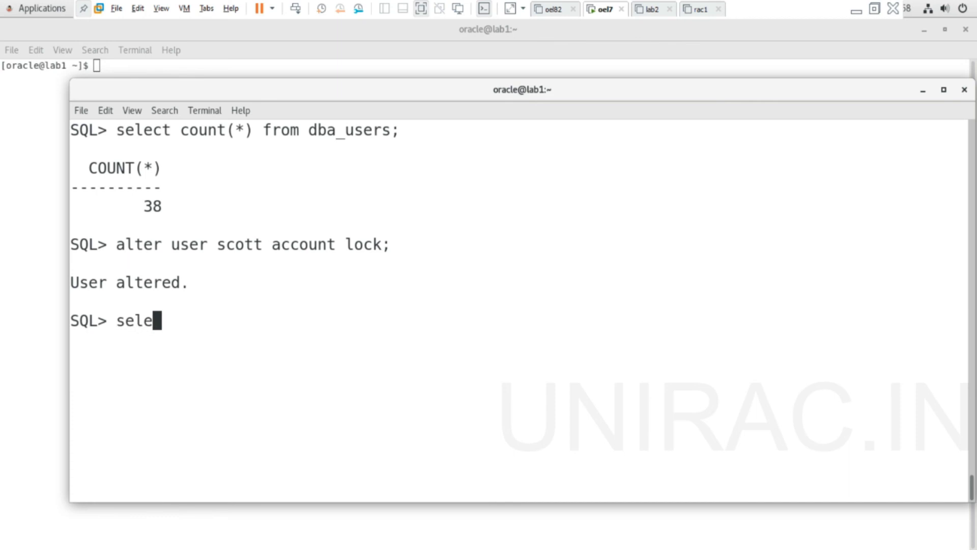
text(ct username,)
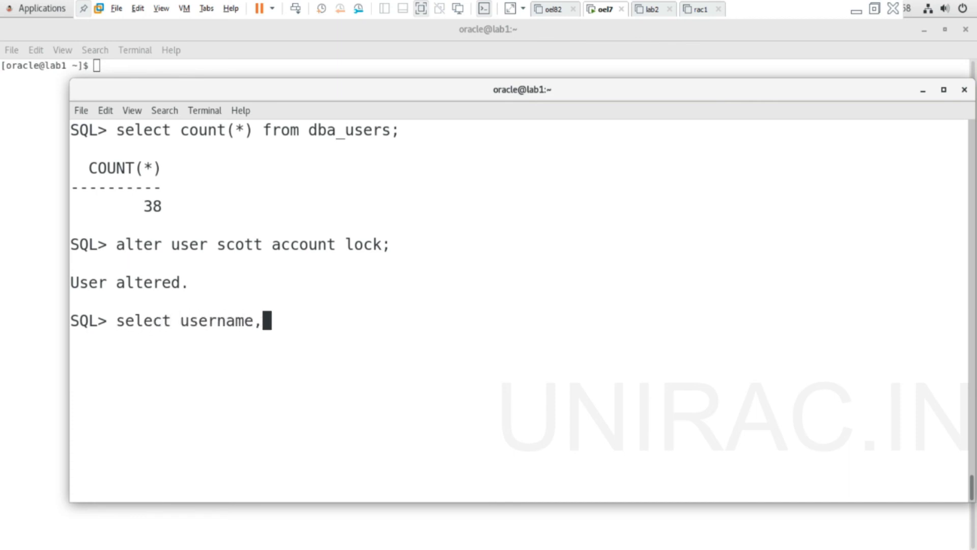
text(account_status)
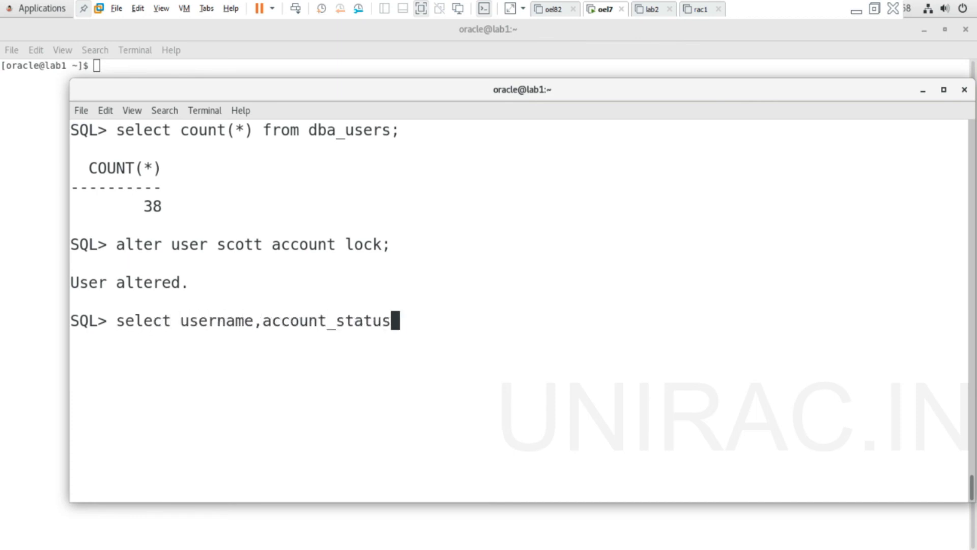
text(from dba_users w)
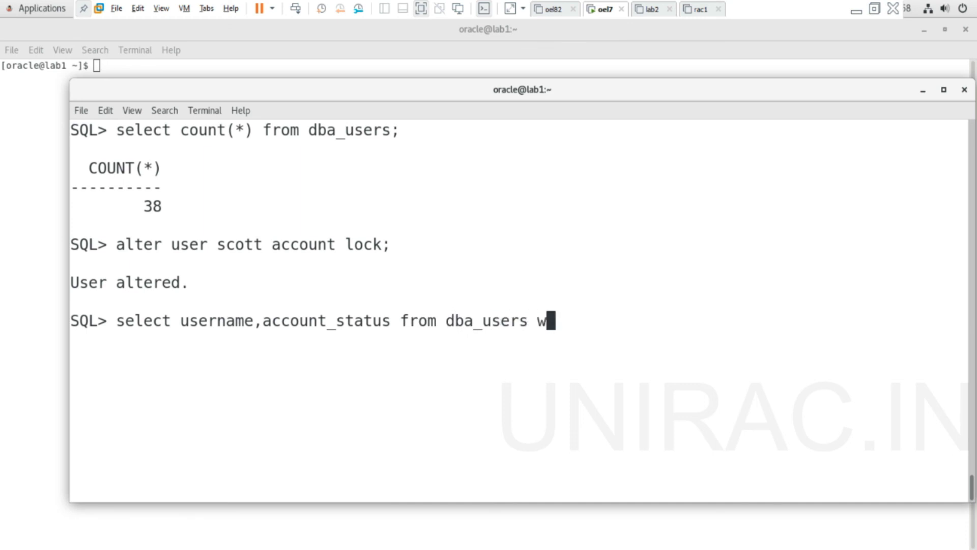
text(here username l)
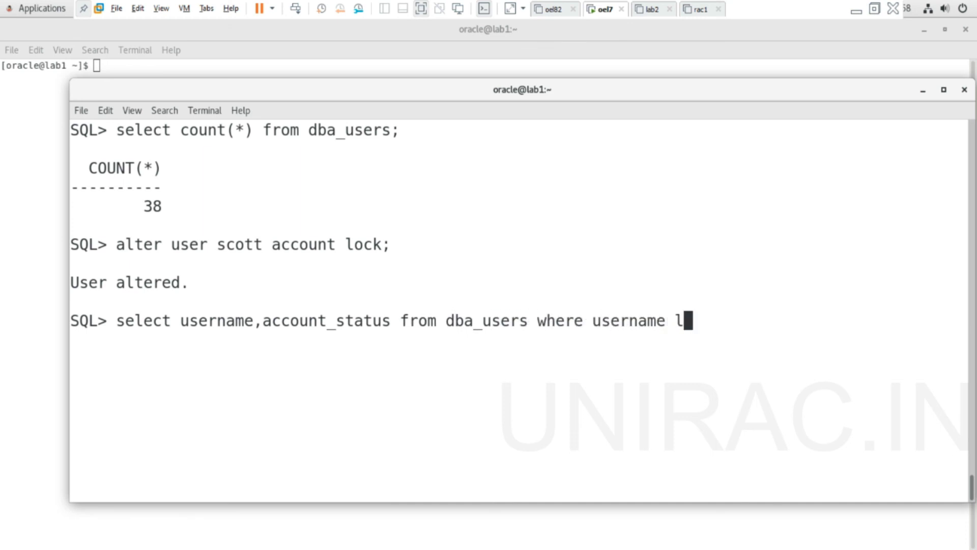
key(Return)
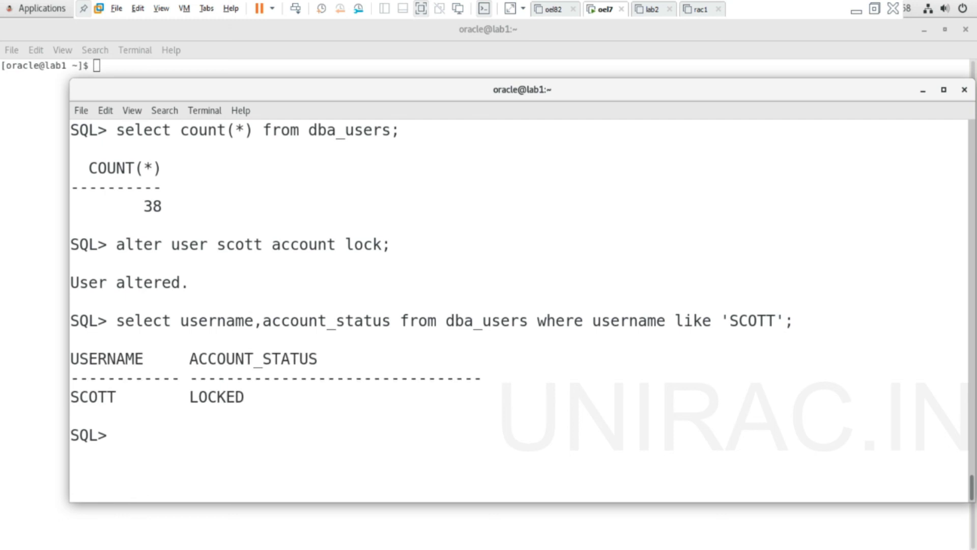
mouse_move(164, 153)
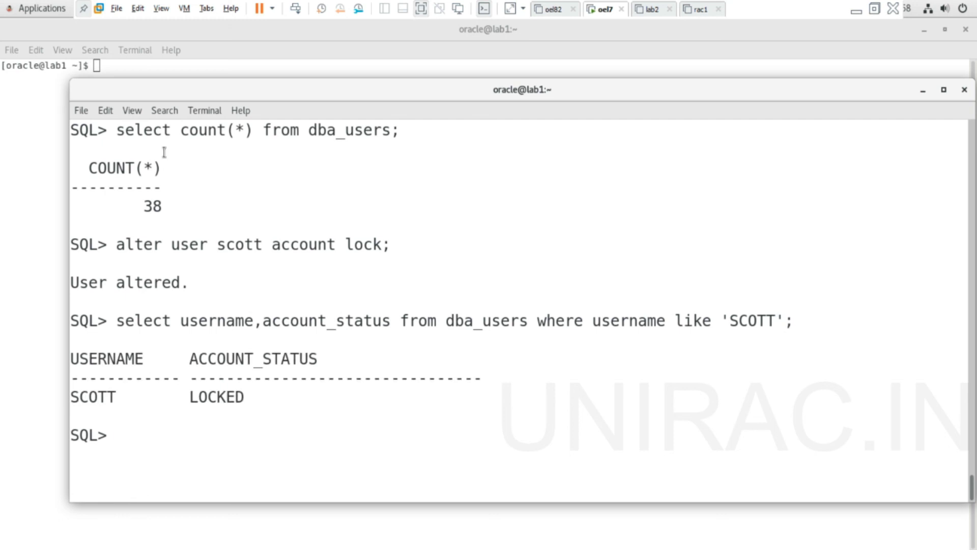